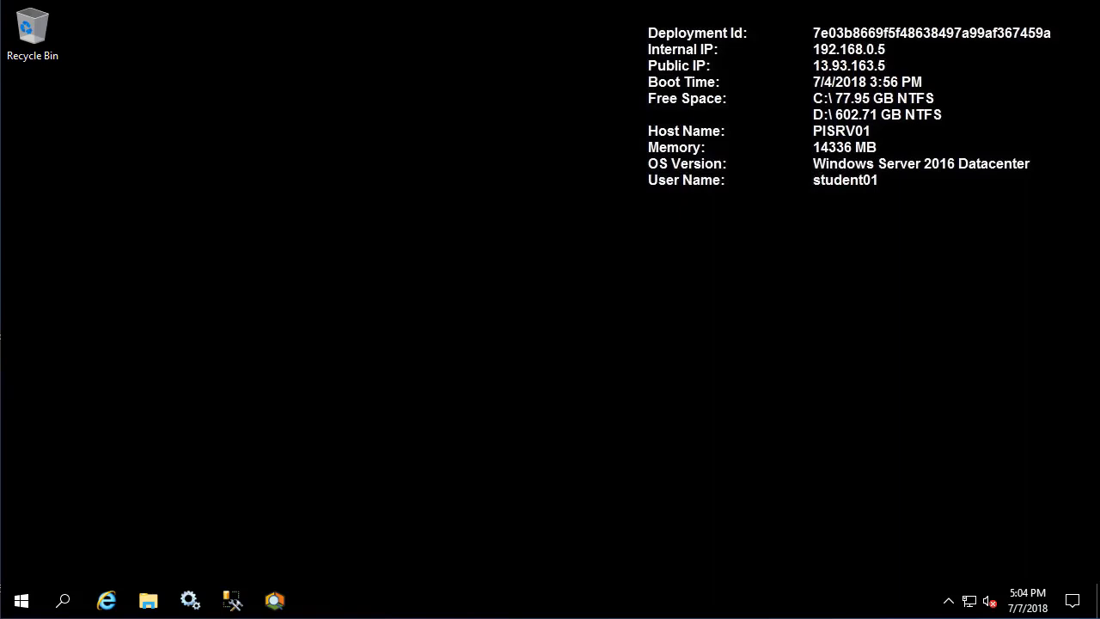
Launch SSMS connected to PISRV01 and expand Server Objects in Object Explorer
click(232, 600)
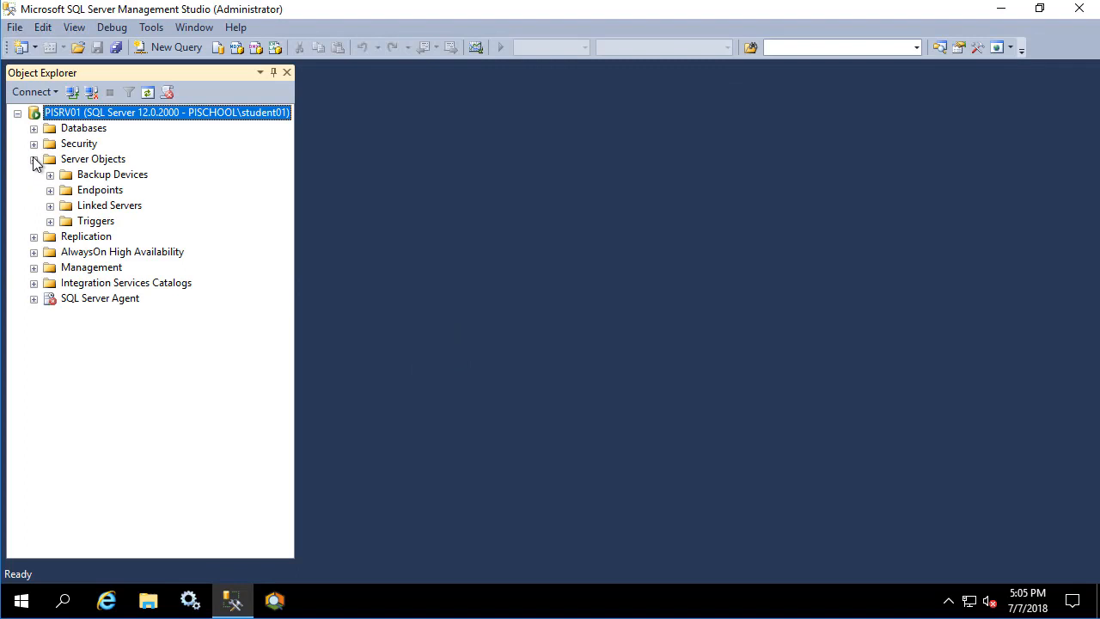
click(50, 207)
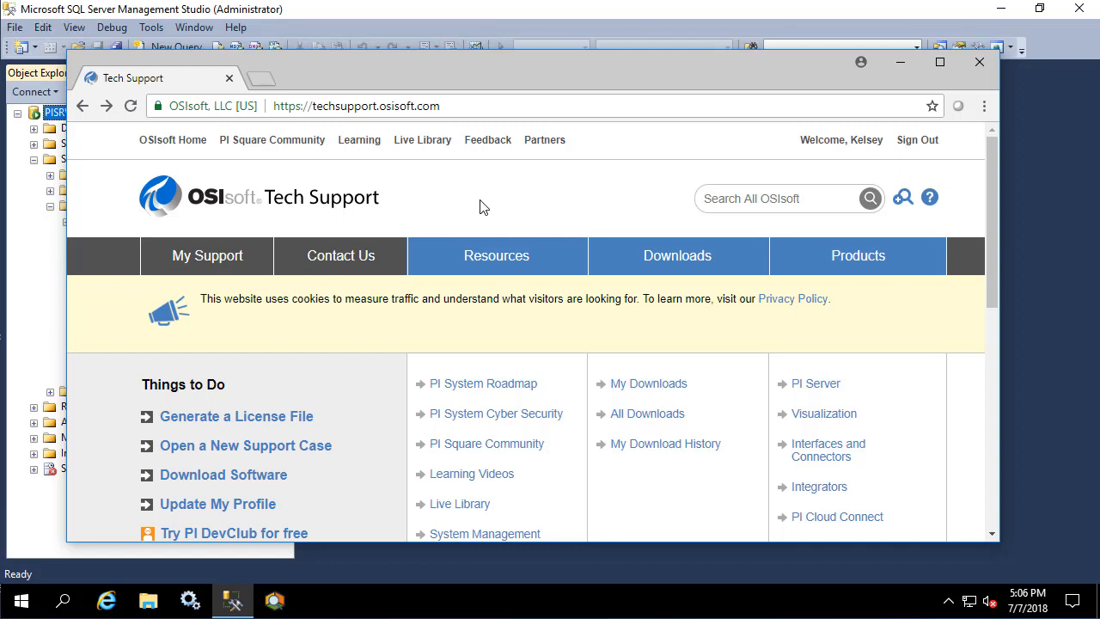
Go to My Support and the Resources knowledge base article list
click(206, 254)
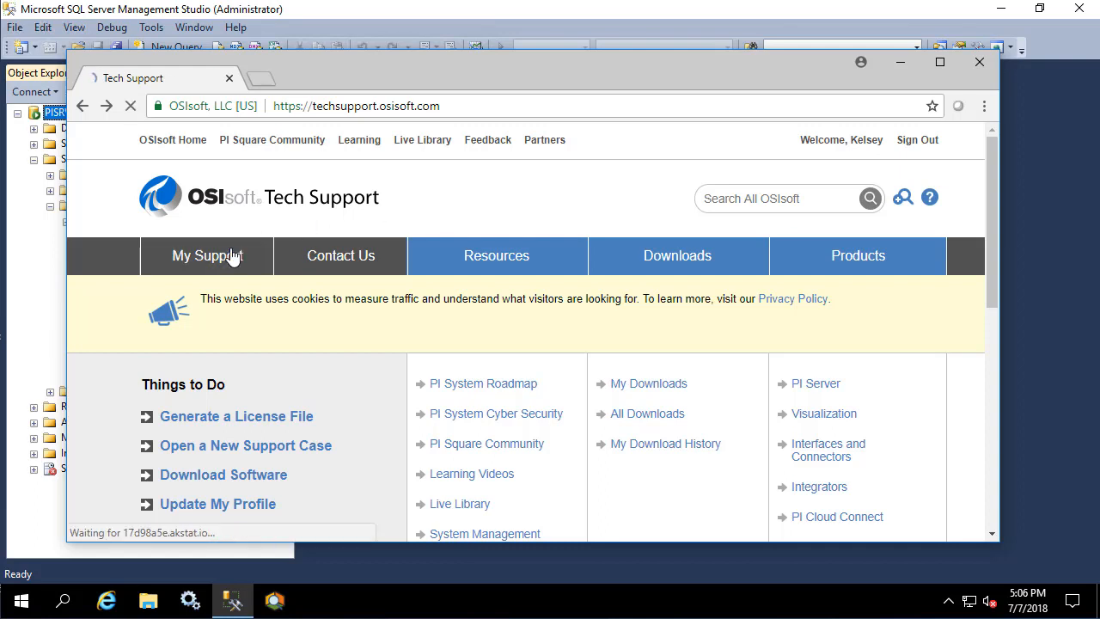
click(206, 255)
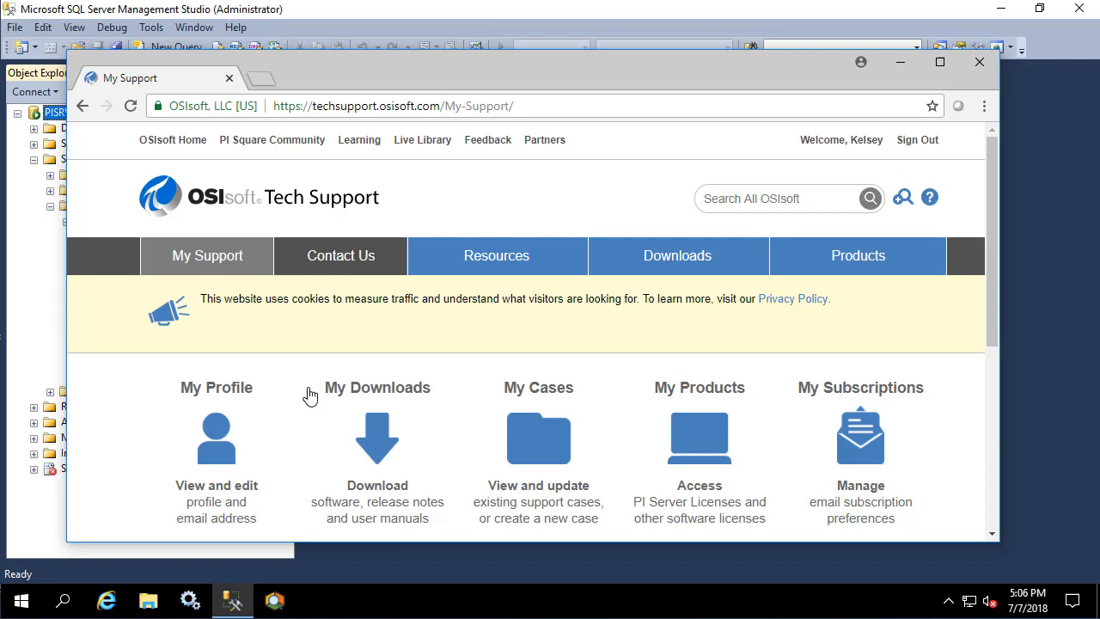
scroll(down, 3)
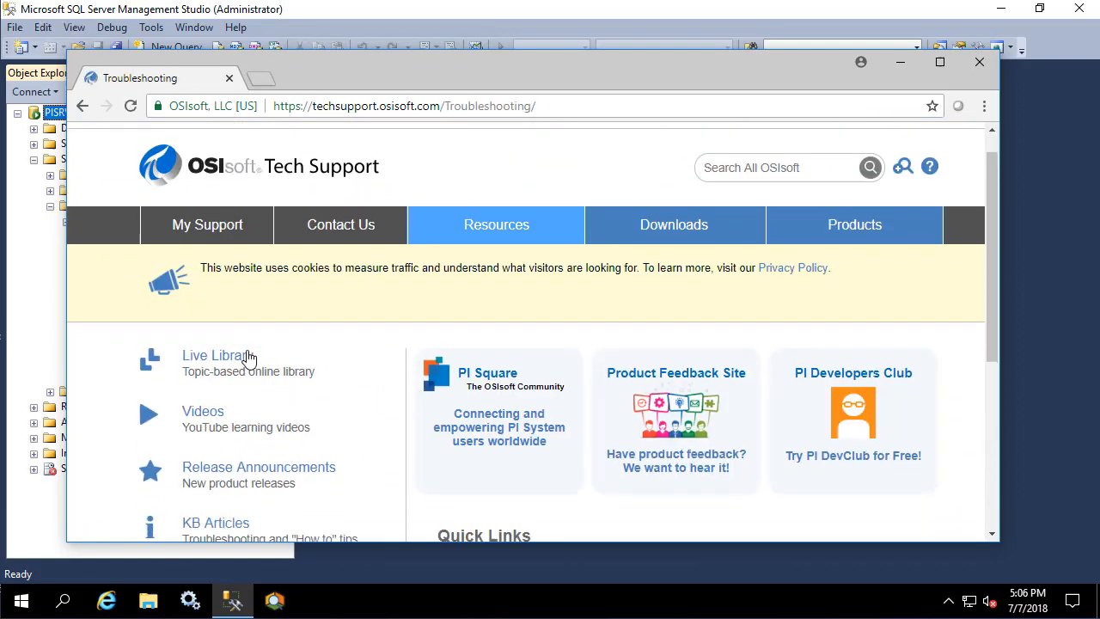
click(215, 523)
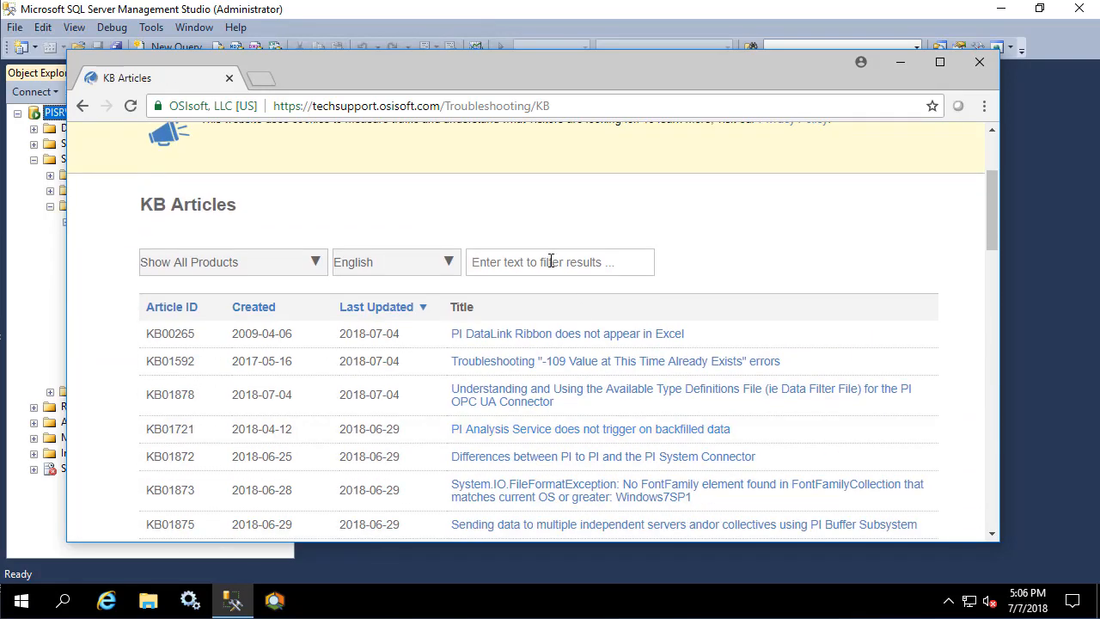
Filter KB articles for 'linked server' and open KB01143 on PI OLEDB linked servers
text(linked serv)
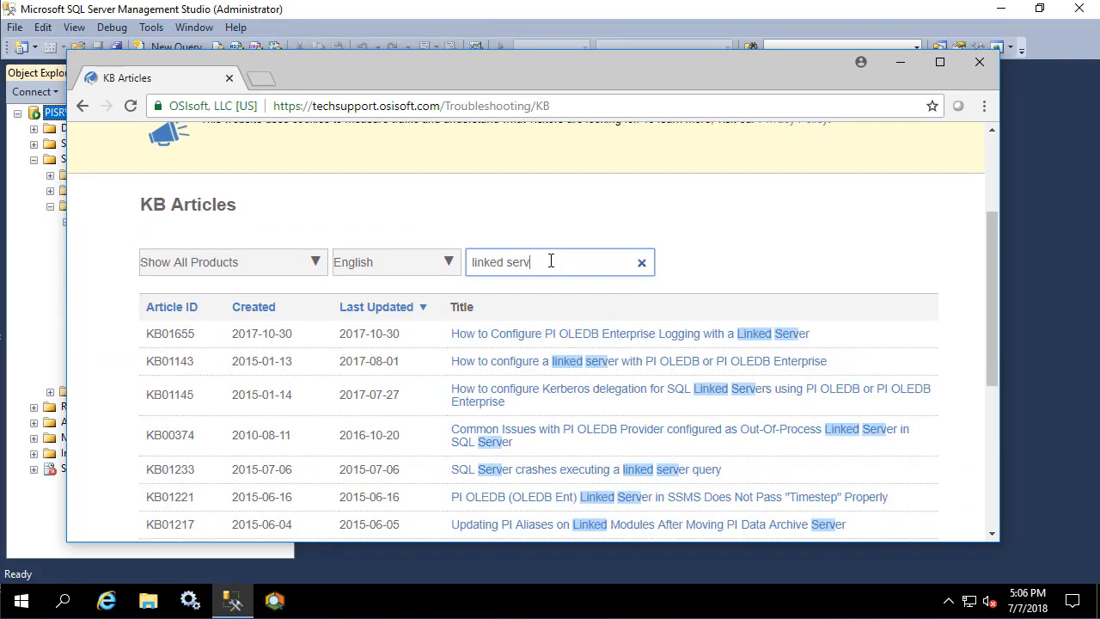
text(er)
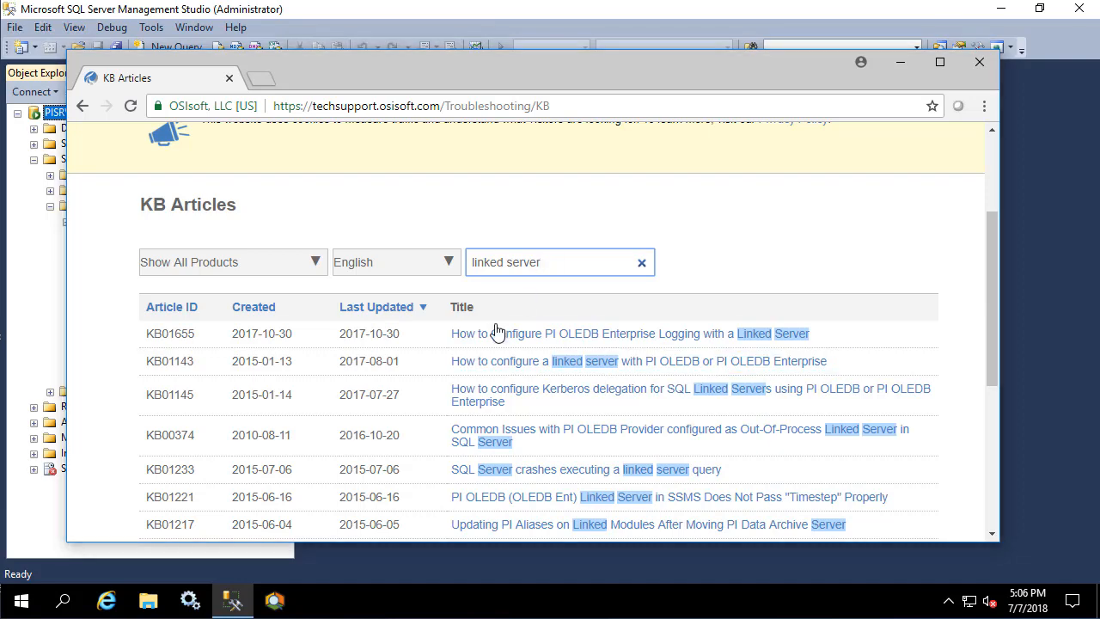
click(535, 361)
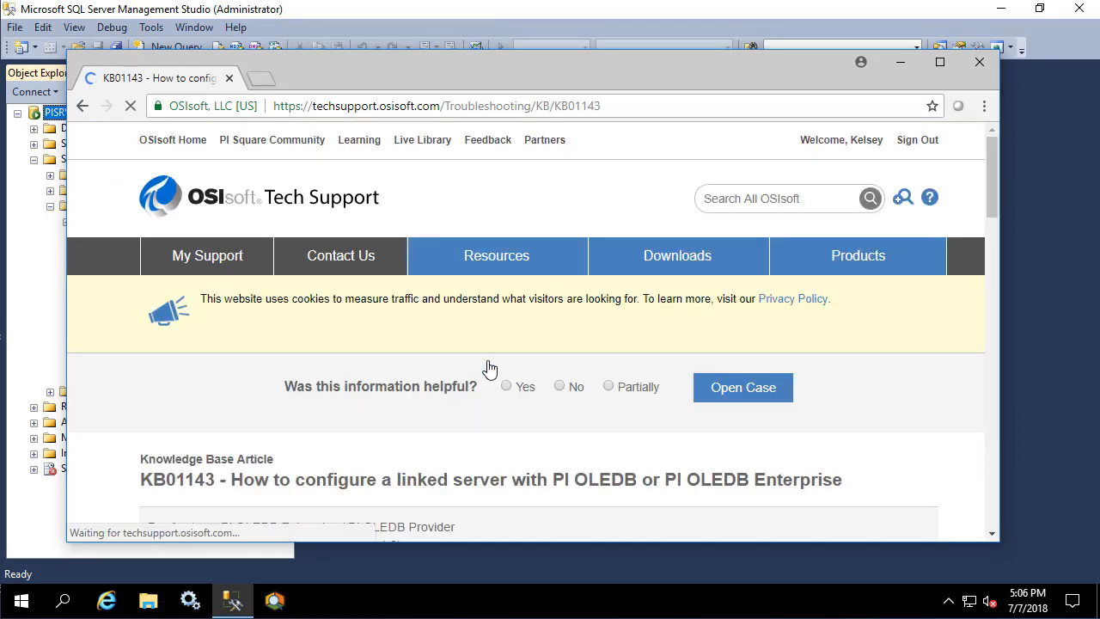
Read the 'Configure the OLEDB Provider' section, then return to the SSMS providers list
scroll(down, 3)
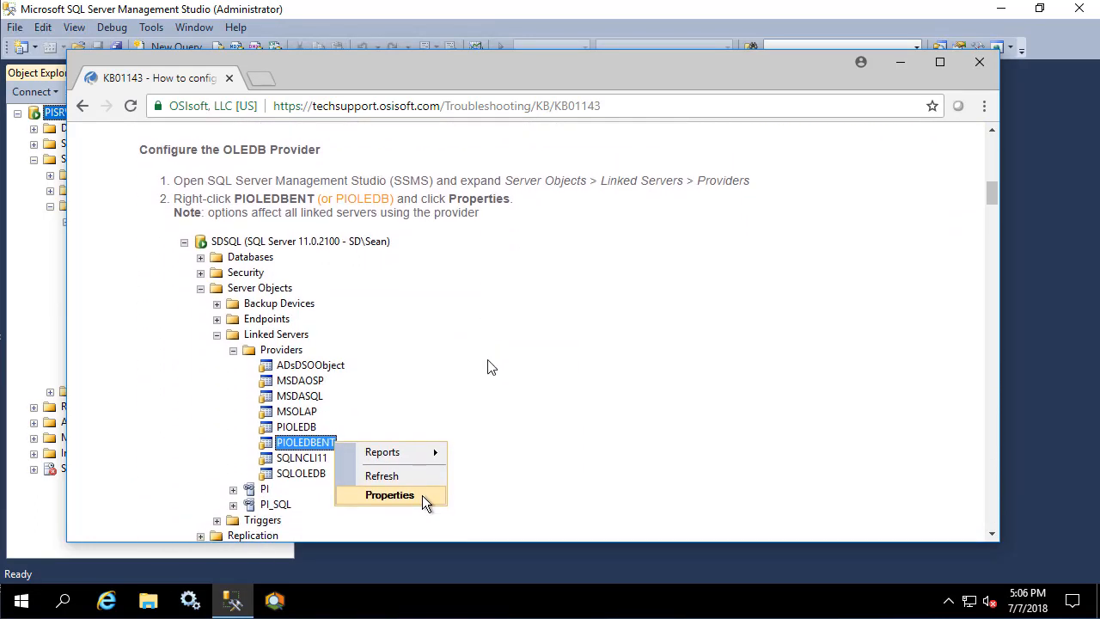
click(388, 495)
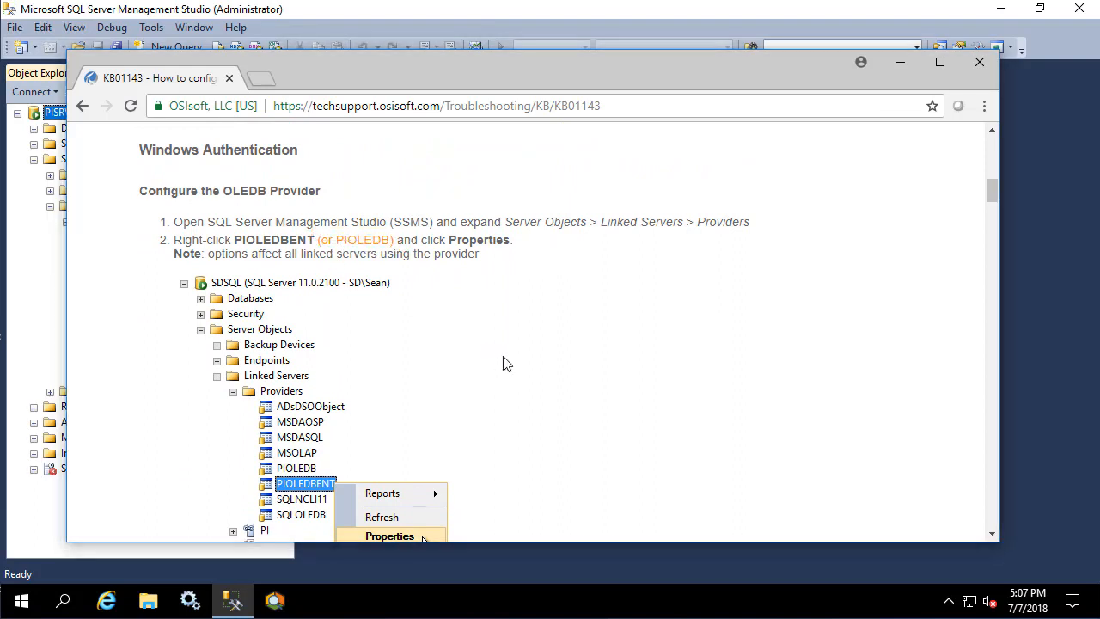
scroll(down, 3)
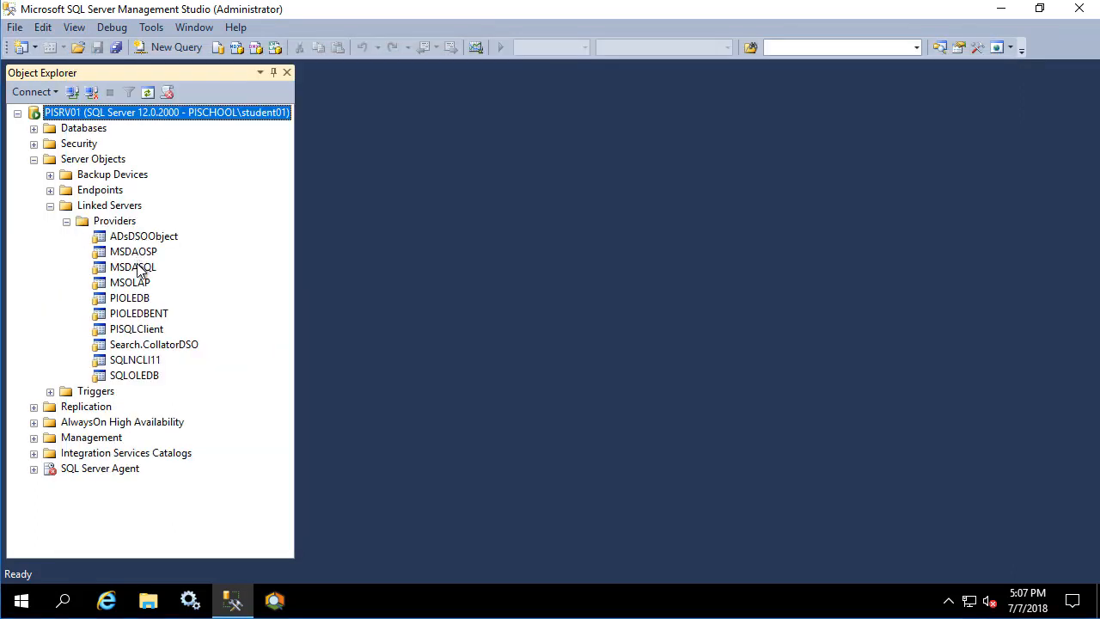
Enable dynamic parameters, nested queries, in-process and Like operator on the PIOLEDB provider
right_click(129, 297)
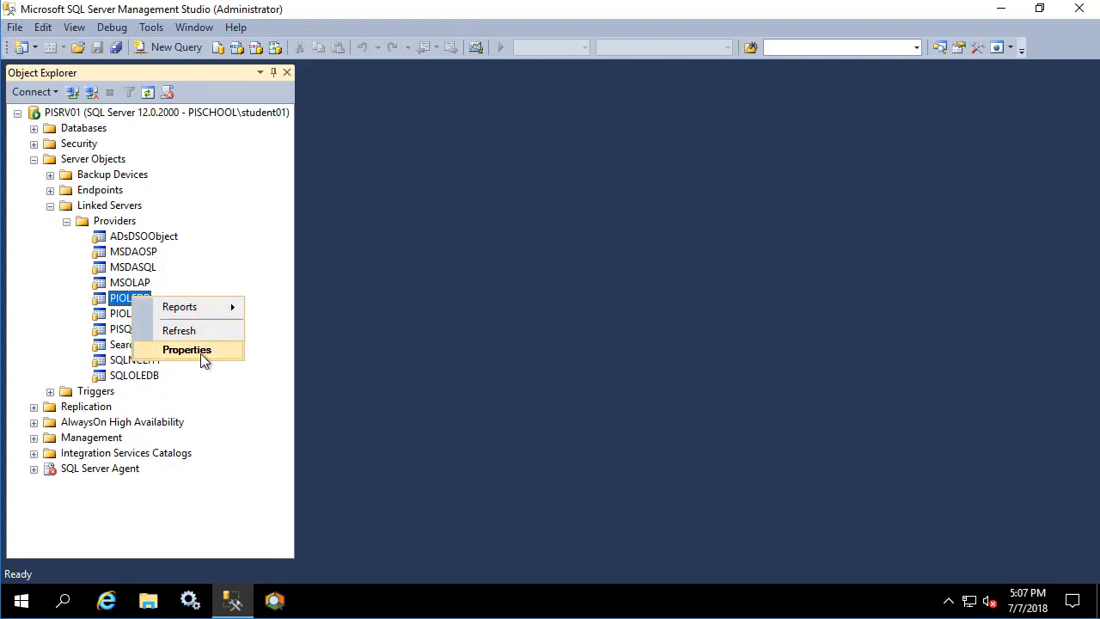
click(185, 351)
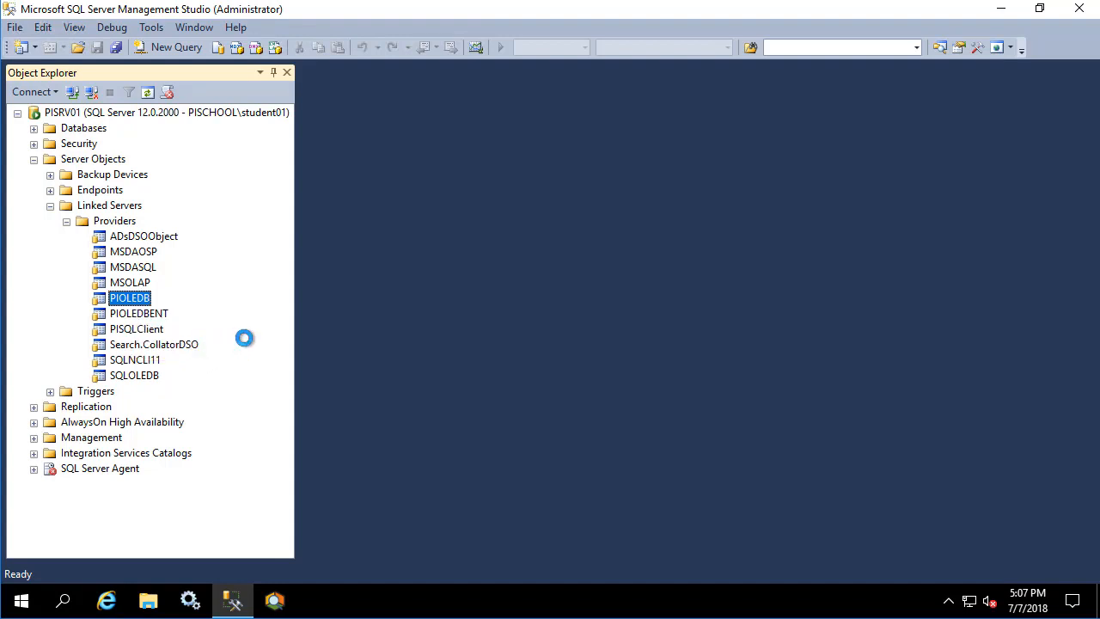
double_click(131, 297)
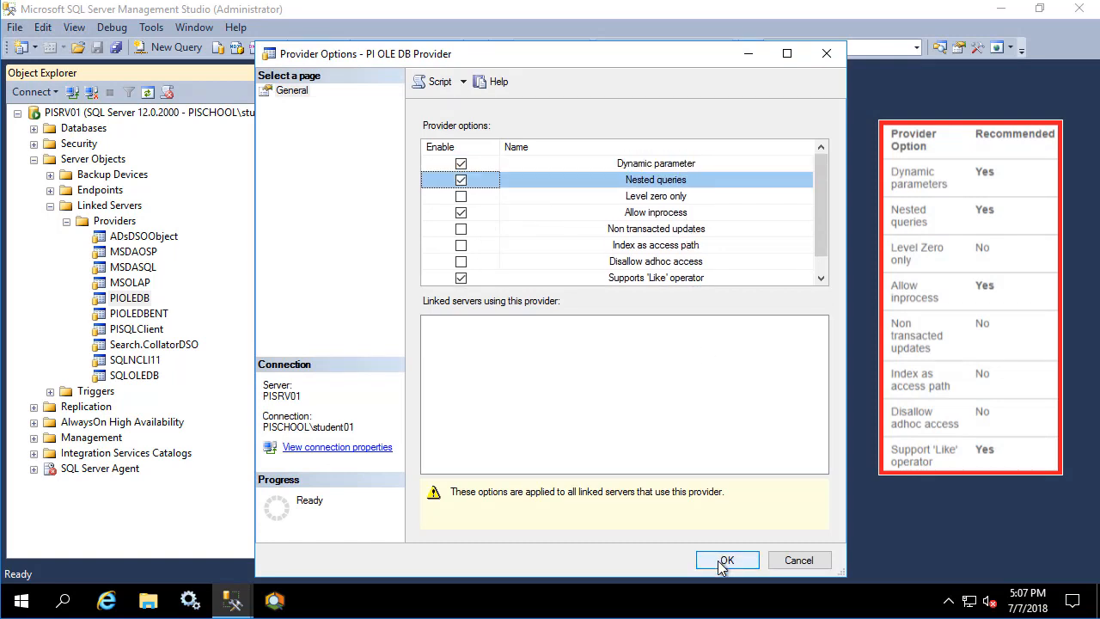
click(725, 560)
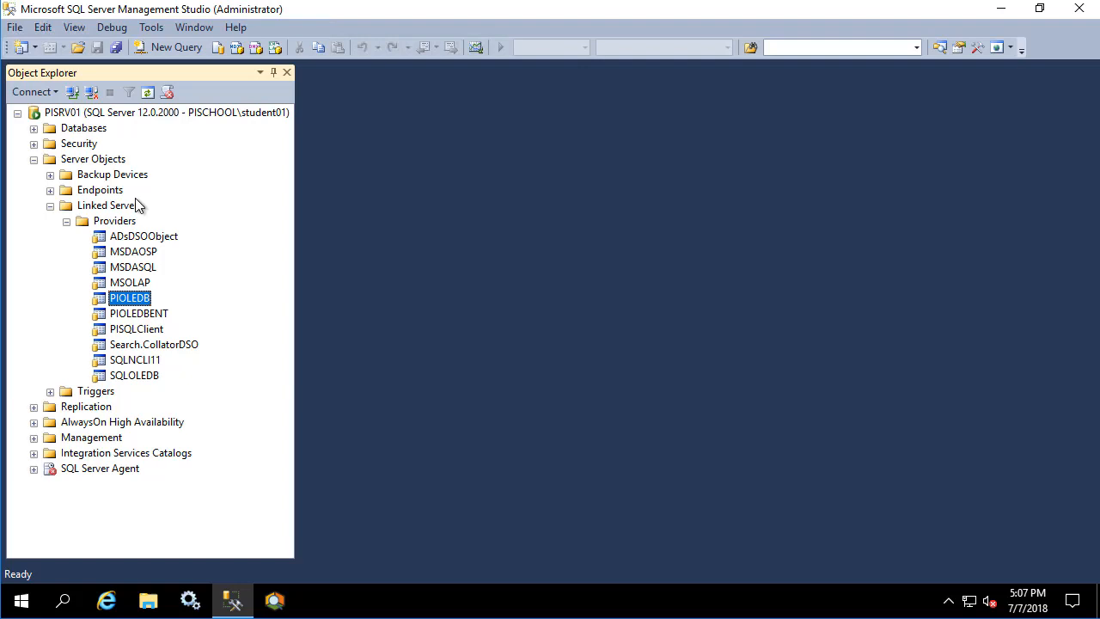
Create linked server PISERVER to PISRV01 with PI OLE DB Provider, catalog piarchive, current security context, timeout 600
click(105, 204)
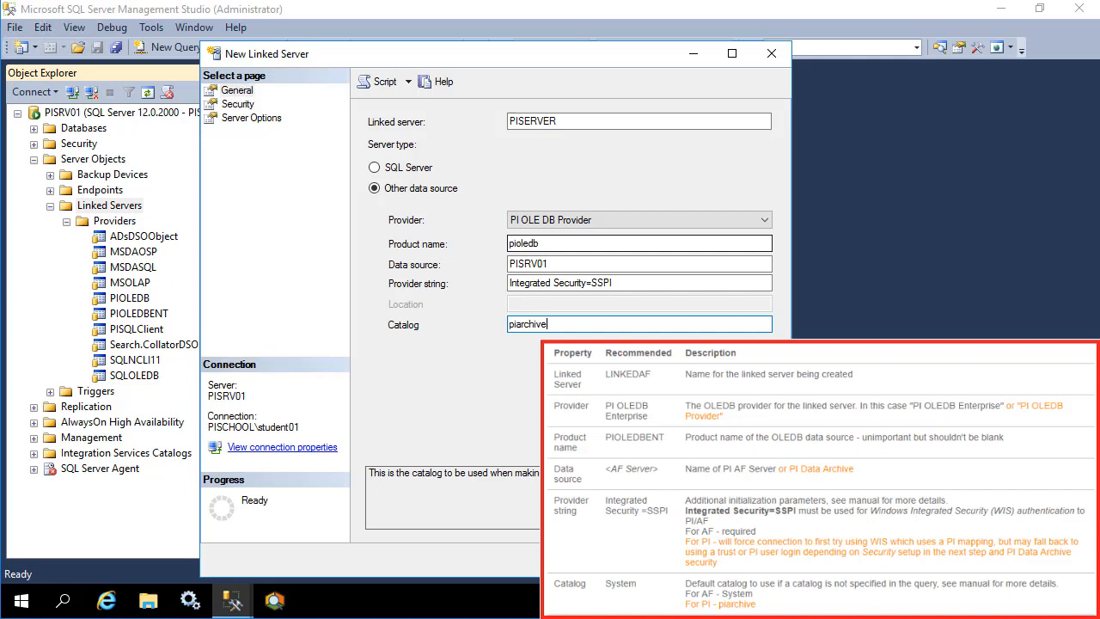
click(237, 105)
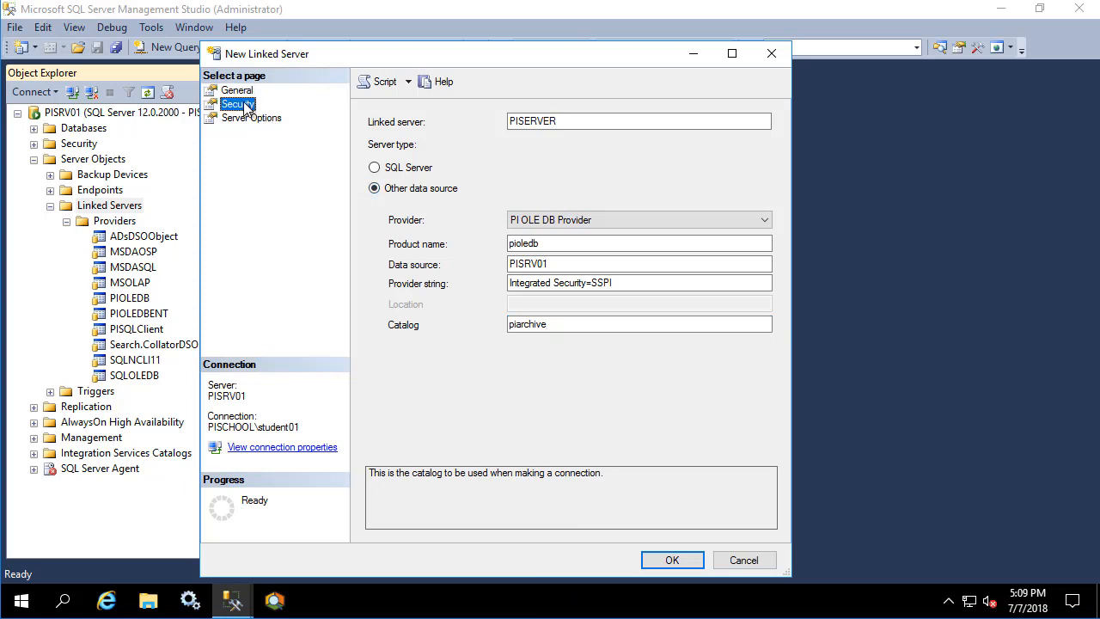
click(237, 105)
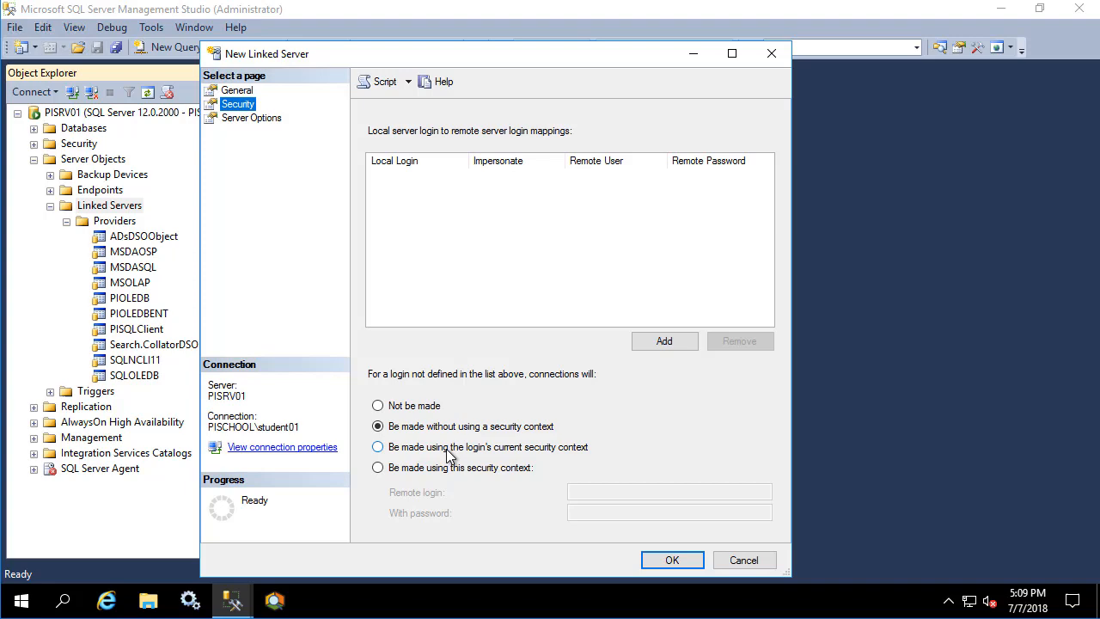
click(251, 117)
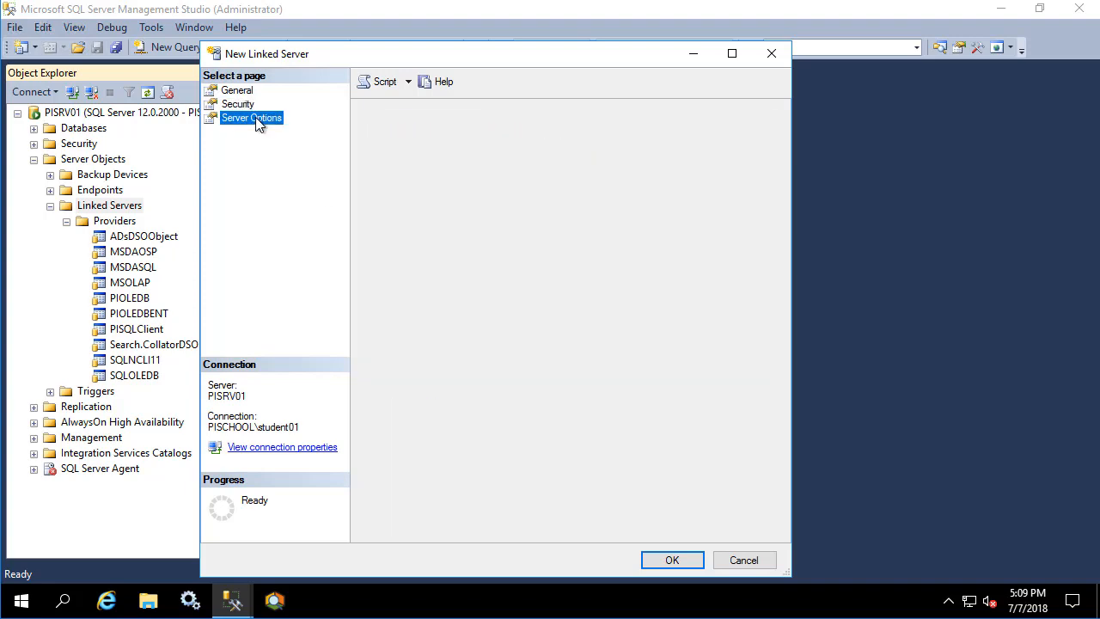
click(251, 117)
text(600)
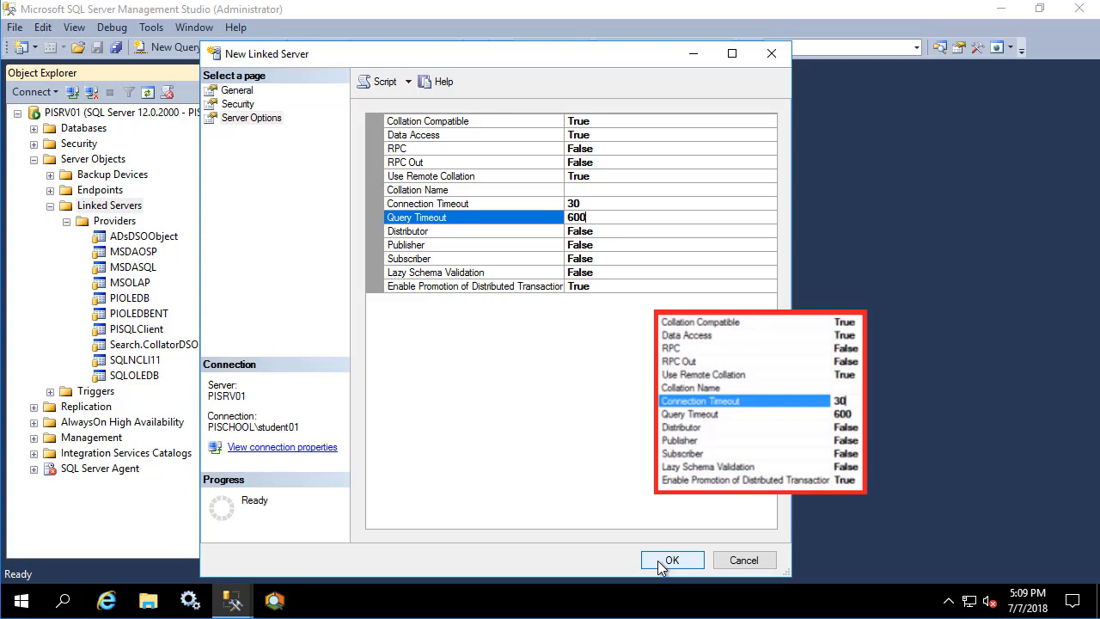
click(672, 560)
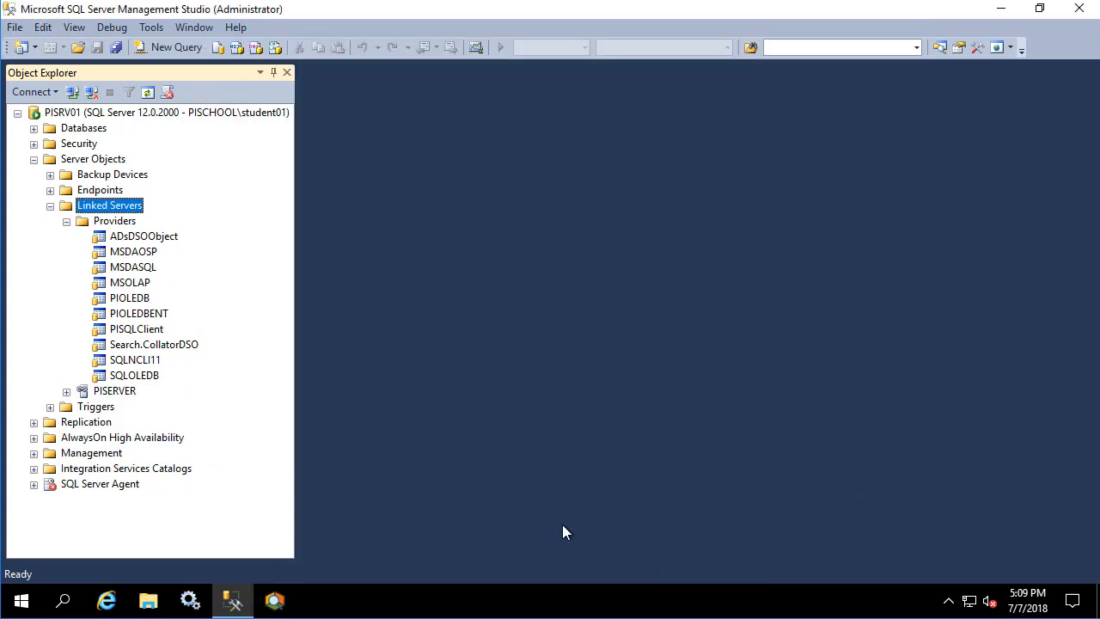
Test the PISERVER connection successfully and expand its piarchive catalog
right_click(114, 390)
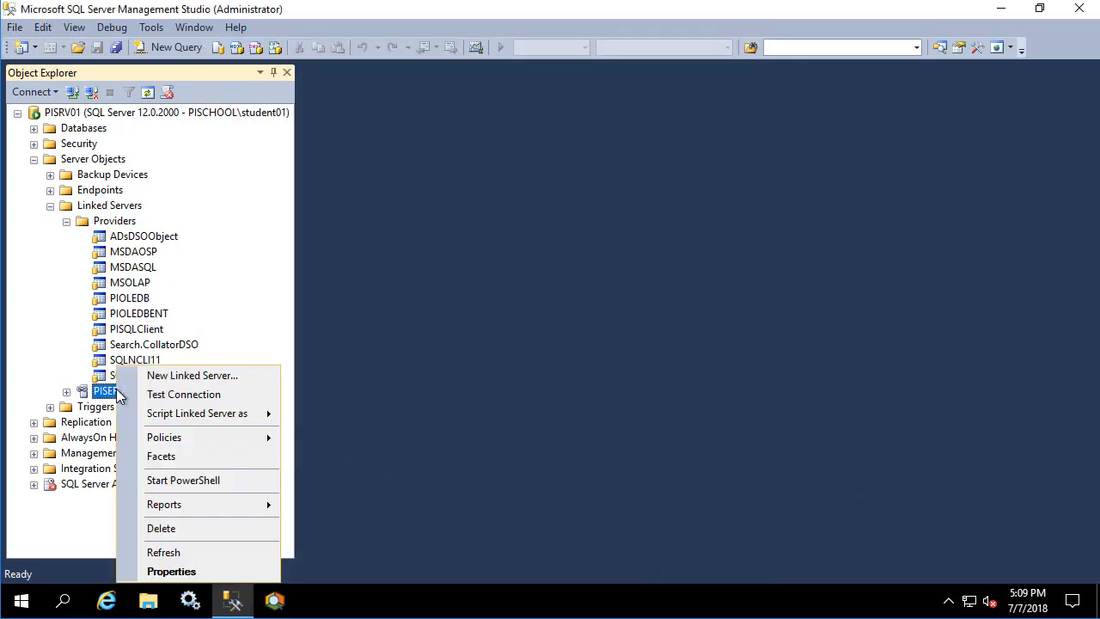
click(182, 394)
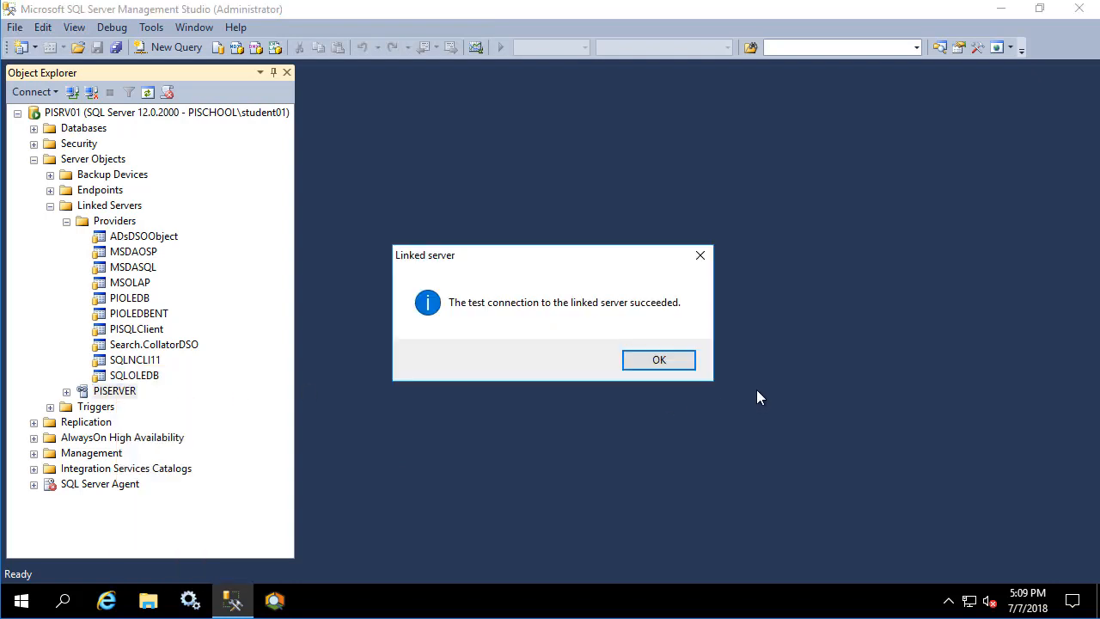
click(659, 359)
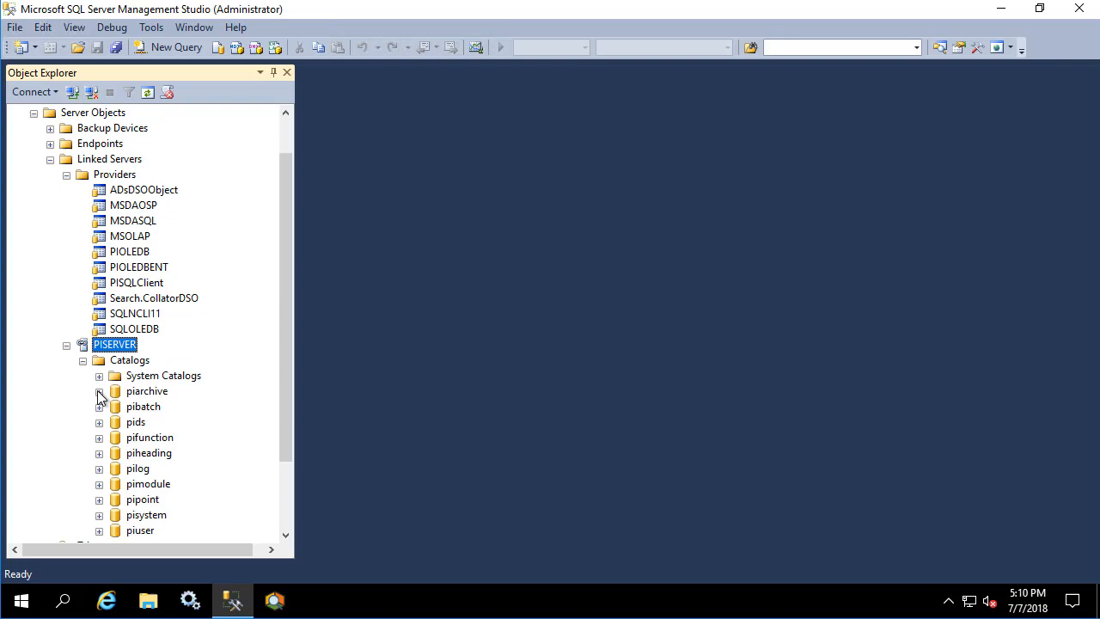
click(21, 600)
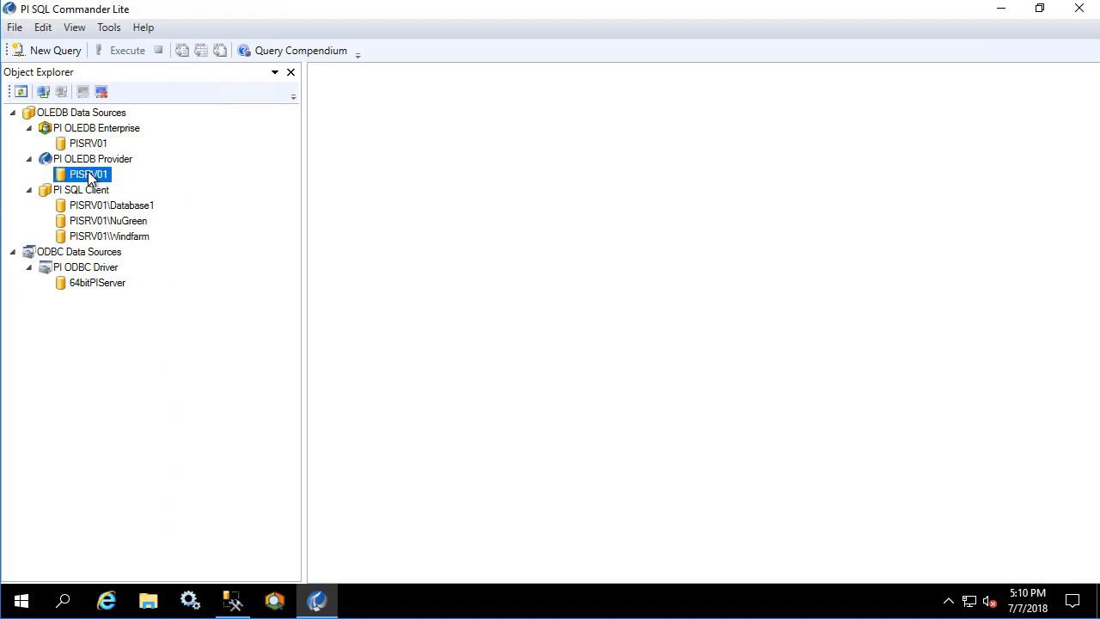
Connect PI SQL Commander Lite to PISRV01 with Windows integrated security
double_click(89, 174)
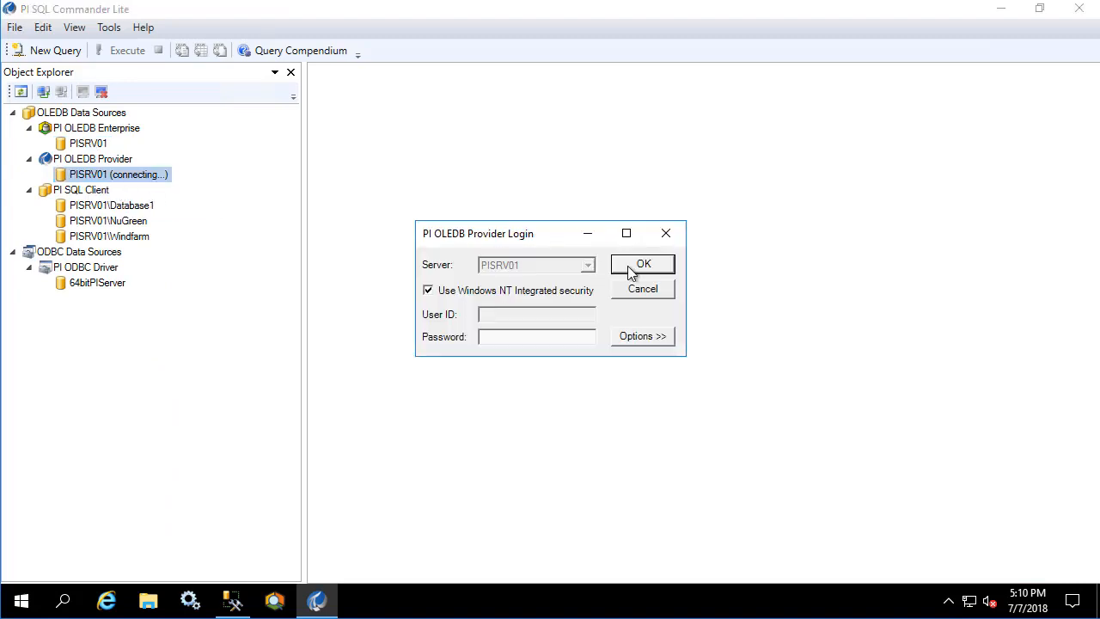
click(643, 263)
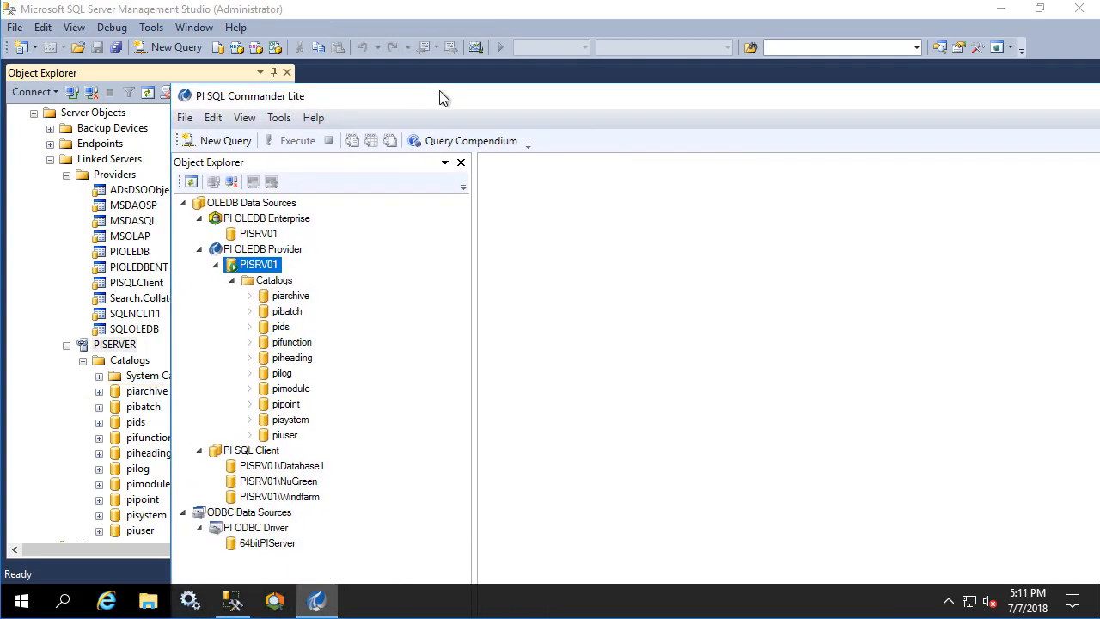
Generate a picomp2 SELECT for sinusoid over the last hour, run it, and copy the query
click(248, 295)
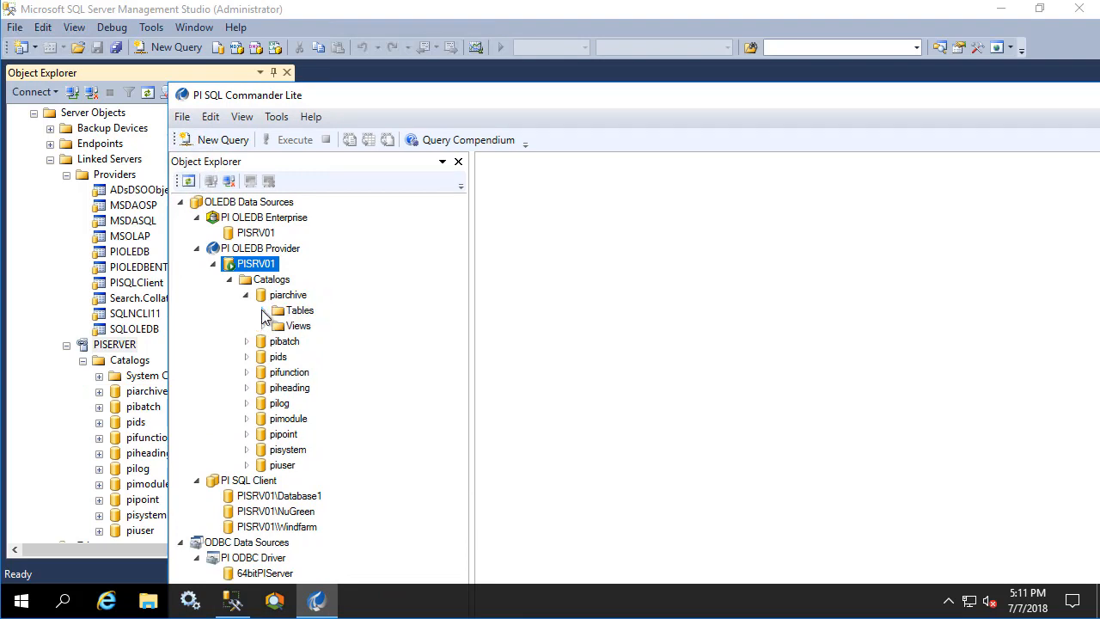
click(278, 309)
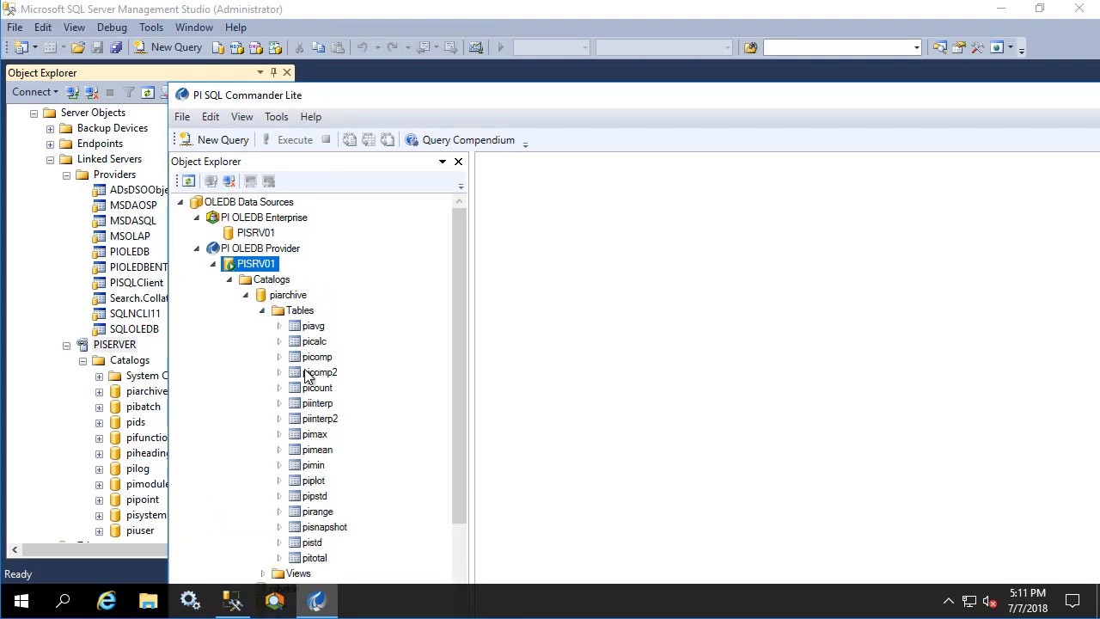
right_click(320, 372)
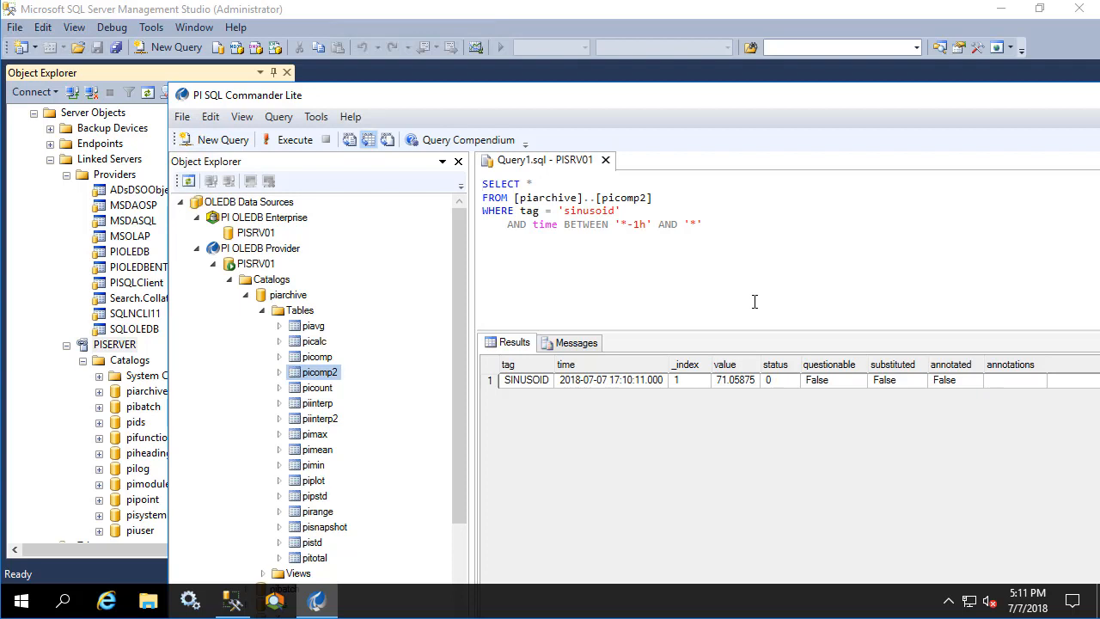
key(ctrl+a)
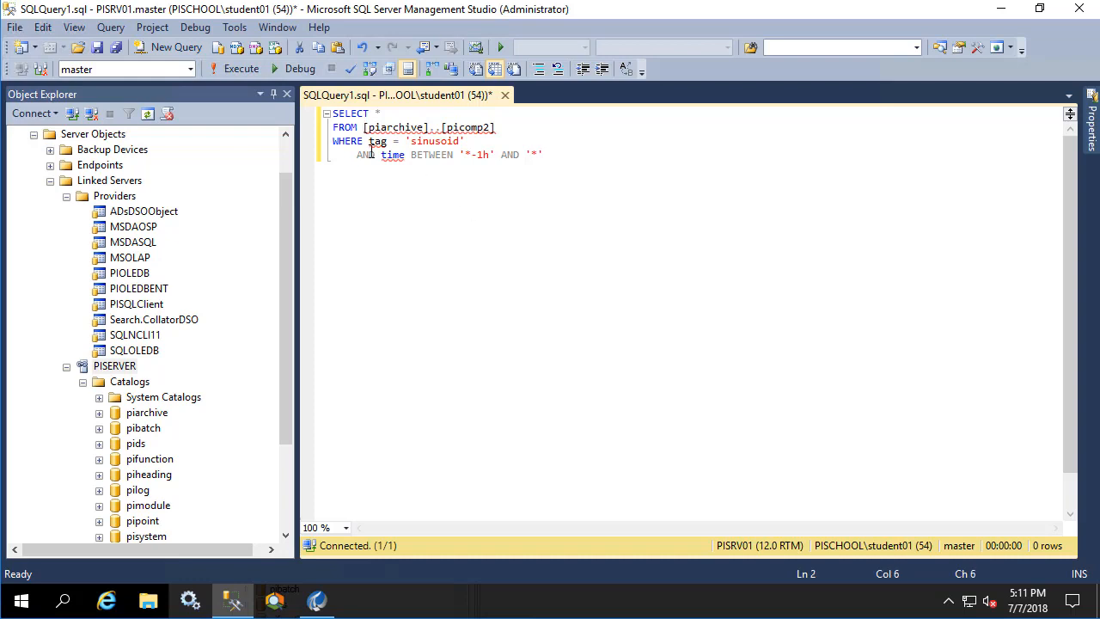
Point the pasted query at [PISERVER] picomp2 with explicit 2018-07-07 bounds; execution fails on date conversion
text(PISERVER].)
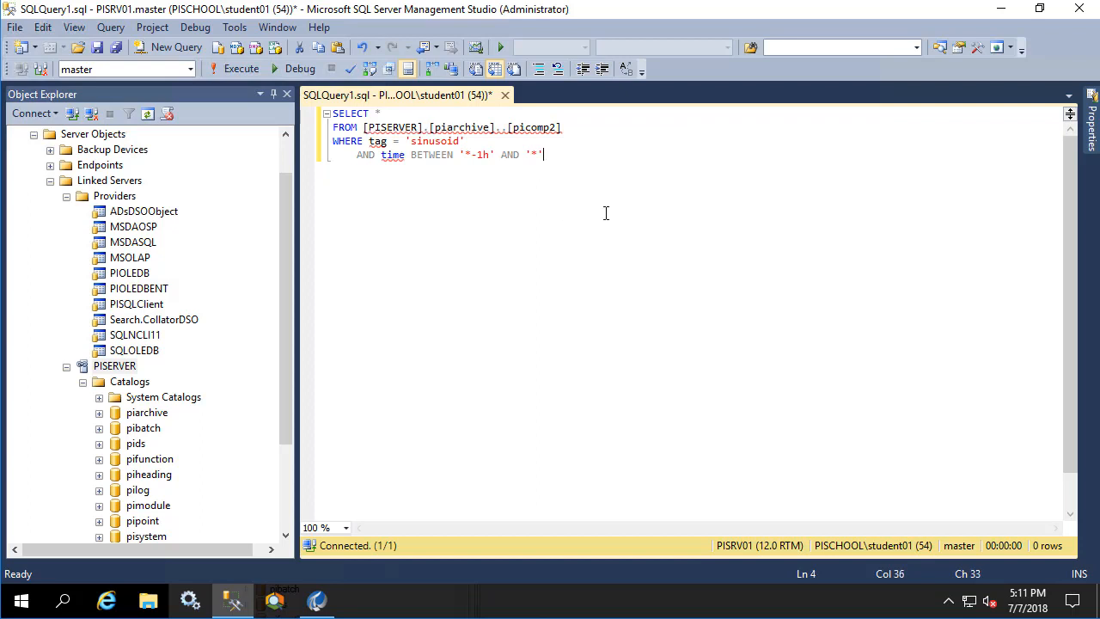
click(241, 69)
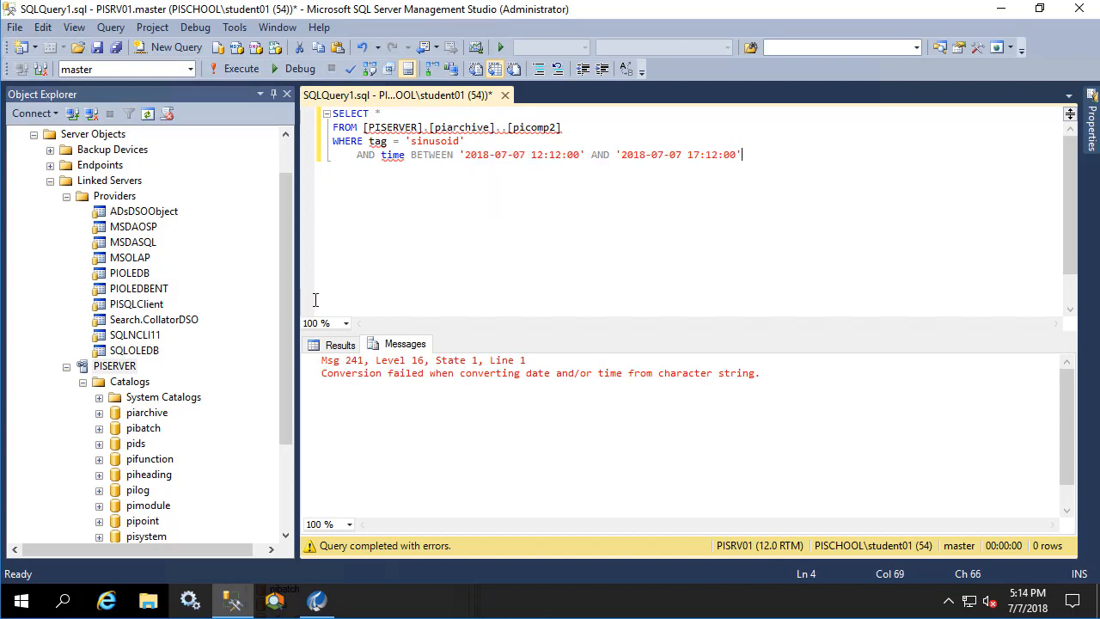
Rewrite the bounds as DATEADD(hh,-1,GETDATE()) AND GETDATE(), returning eight sinusoid rows
click(240, 69)
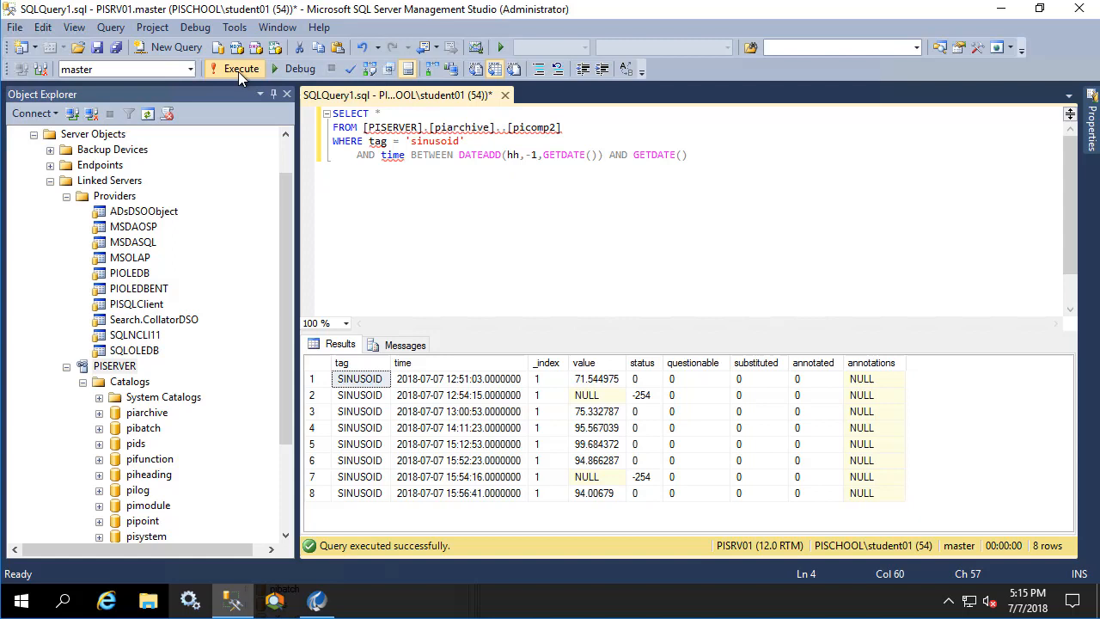
Rerun the last-hour picomp2 query via PISERVER, returning a single sinusoid row
click(241, 68)
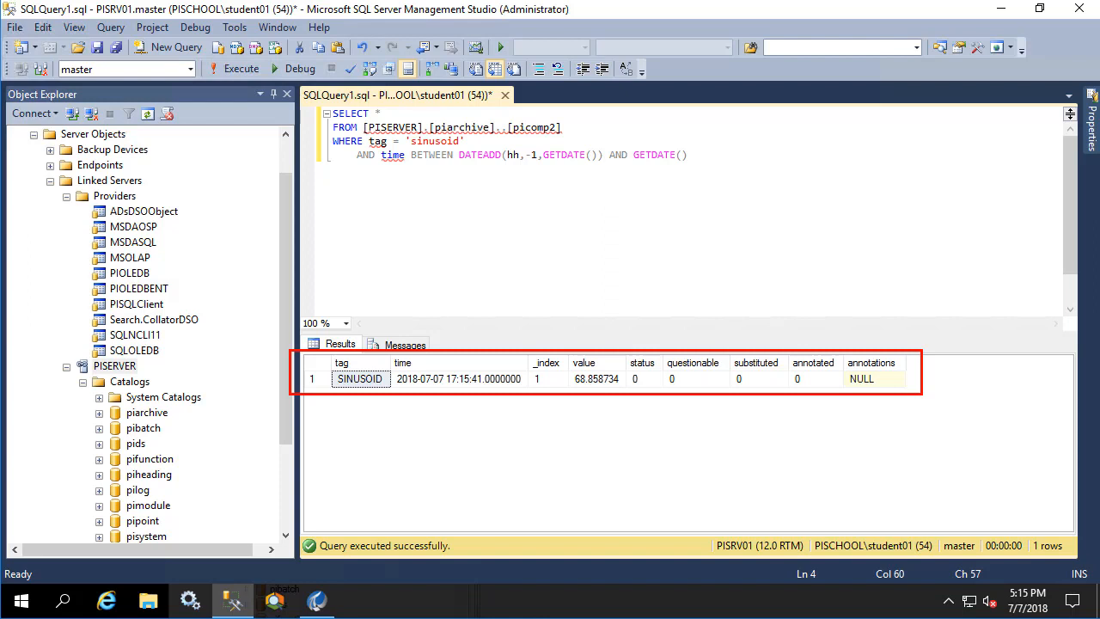
mouse_move(742, 196)
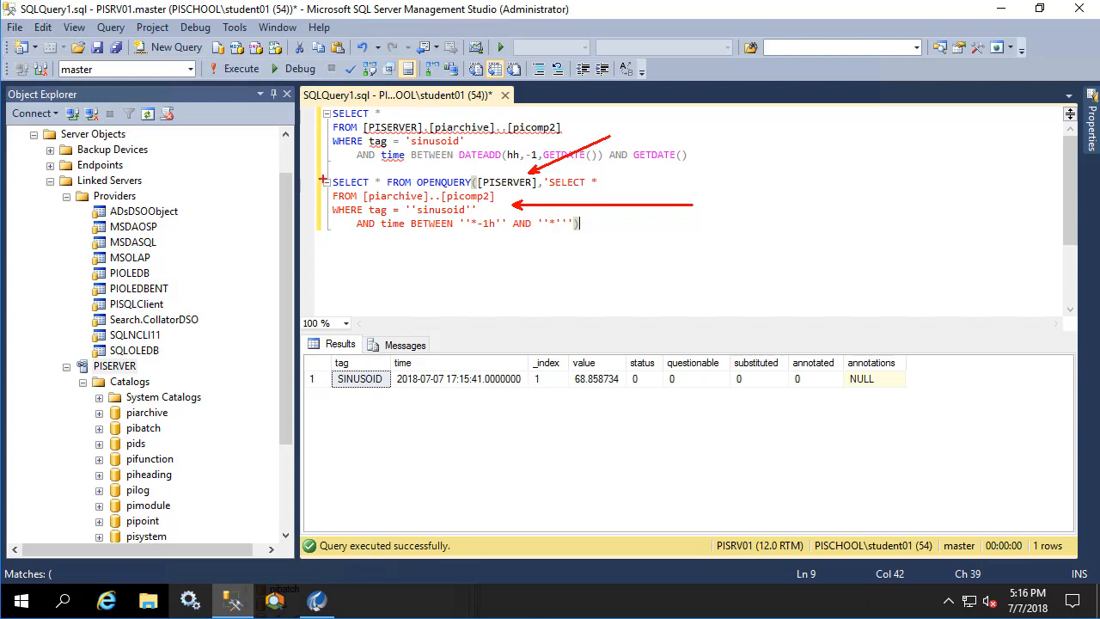
Load the SSISTagWriteQueries.sql script with the SSISPackageTracker insert and select statements
double_click(350, 182)
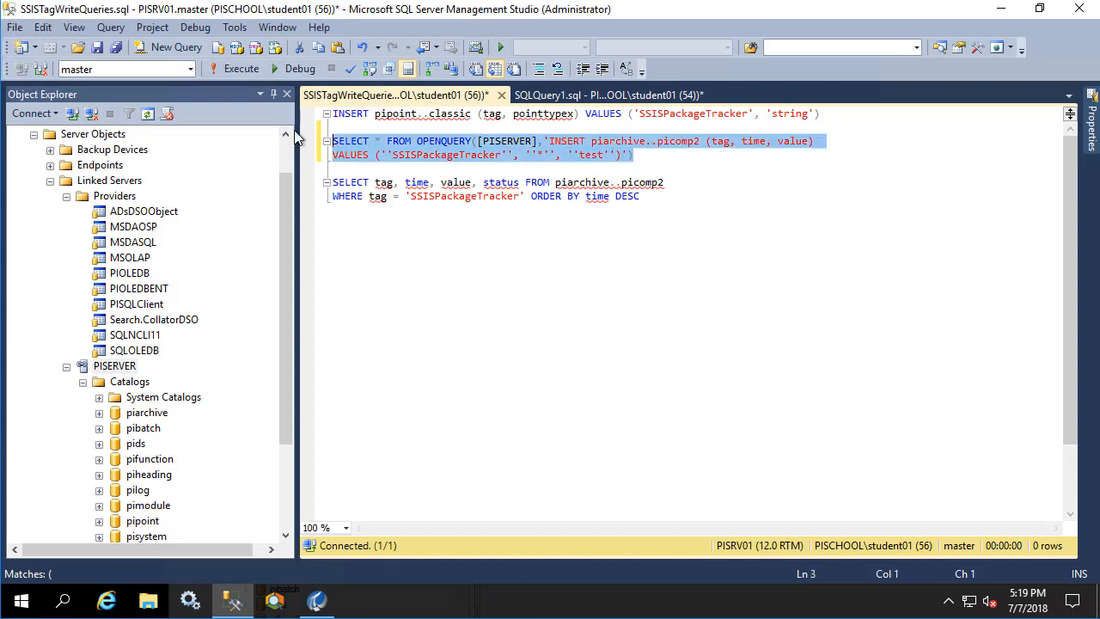
Run the selected OPENQUERY insert into picomp2, which returns an error from PISERVER
click(241, 68)
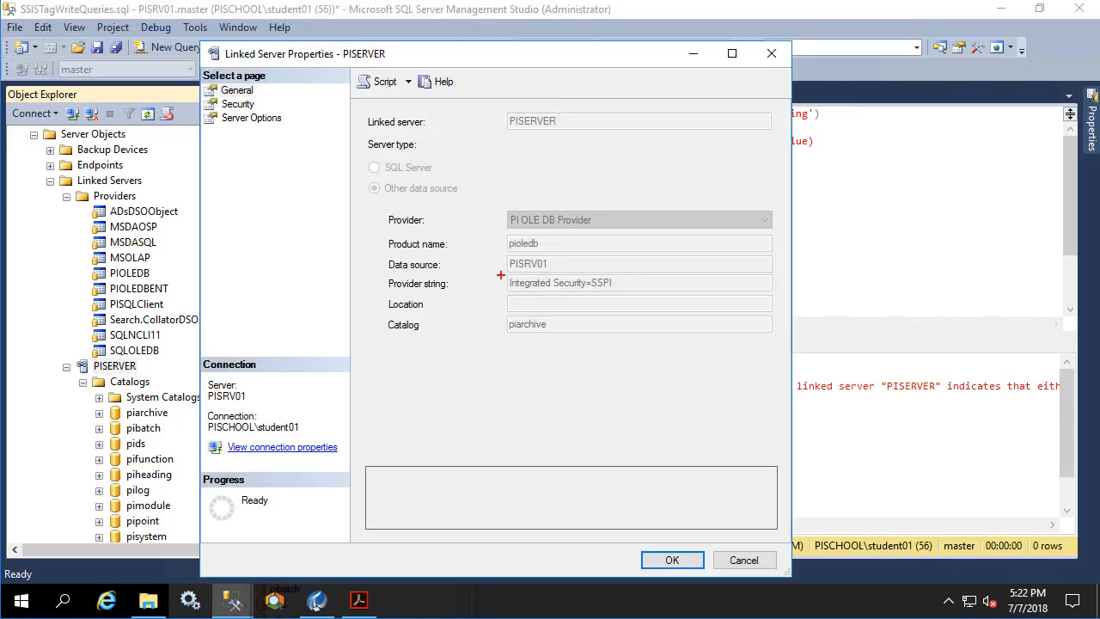
click(567, 282)
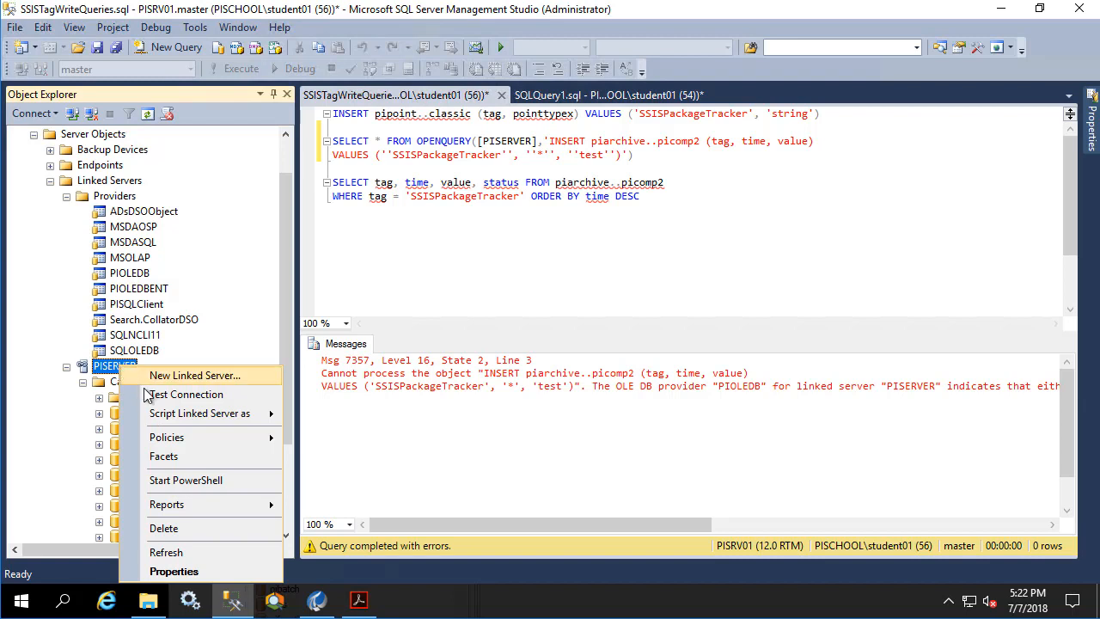
mouse_move(199, 413)
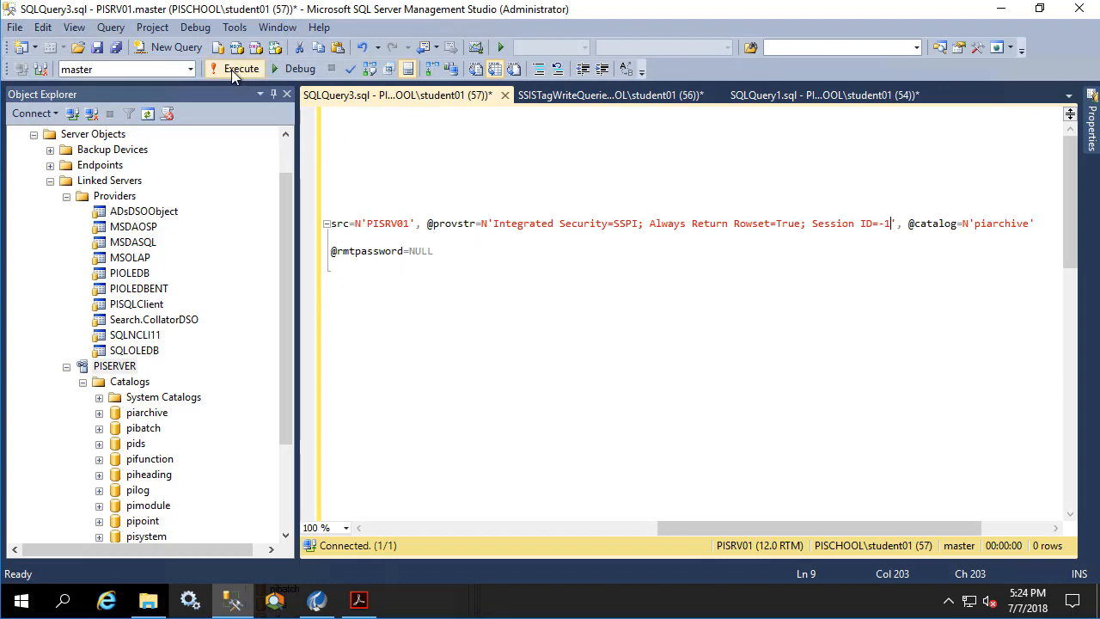
Recreate PISERVER and confirm its properties show the provider string with Always Return Rowset=True
click(240, 68)
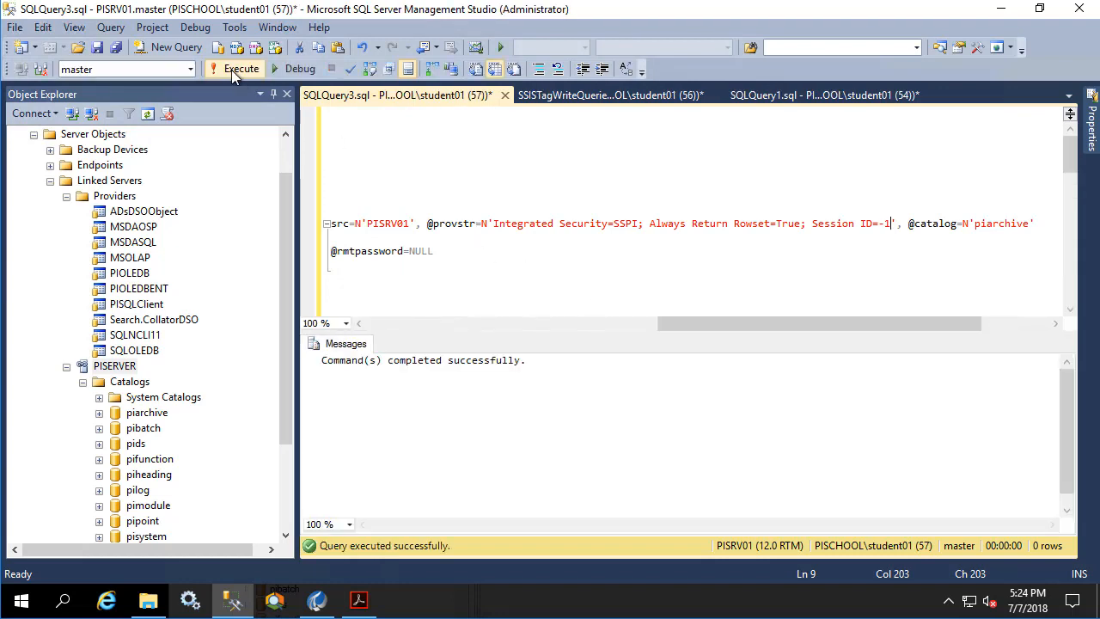
right_click(104, 364)
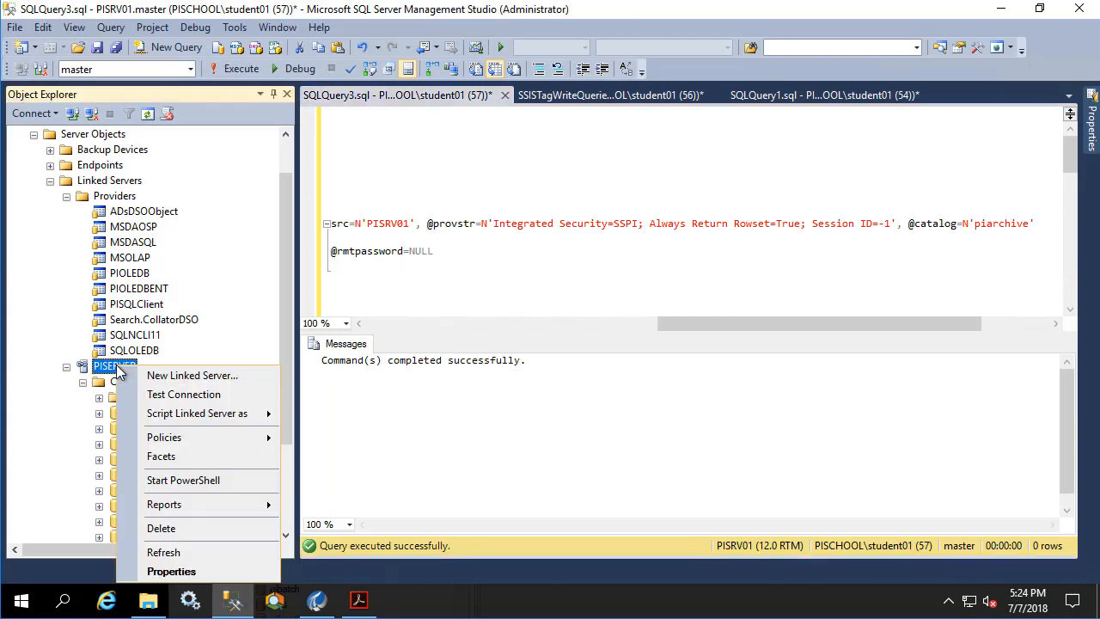
click(172, 570)
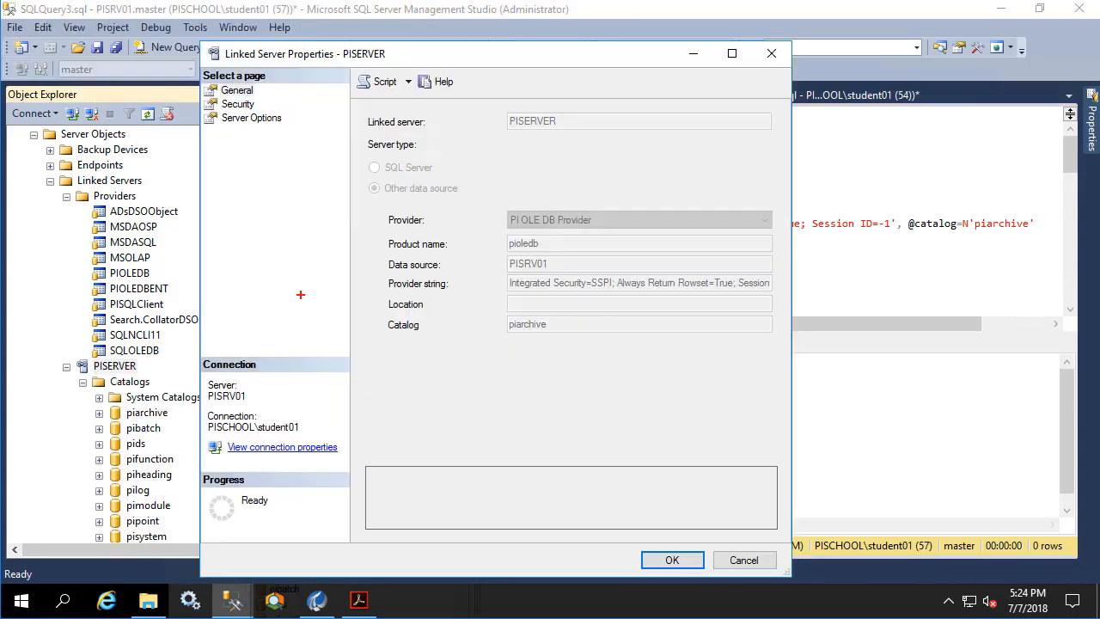
click(615, 282)
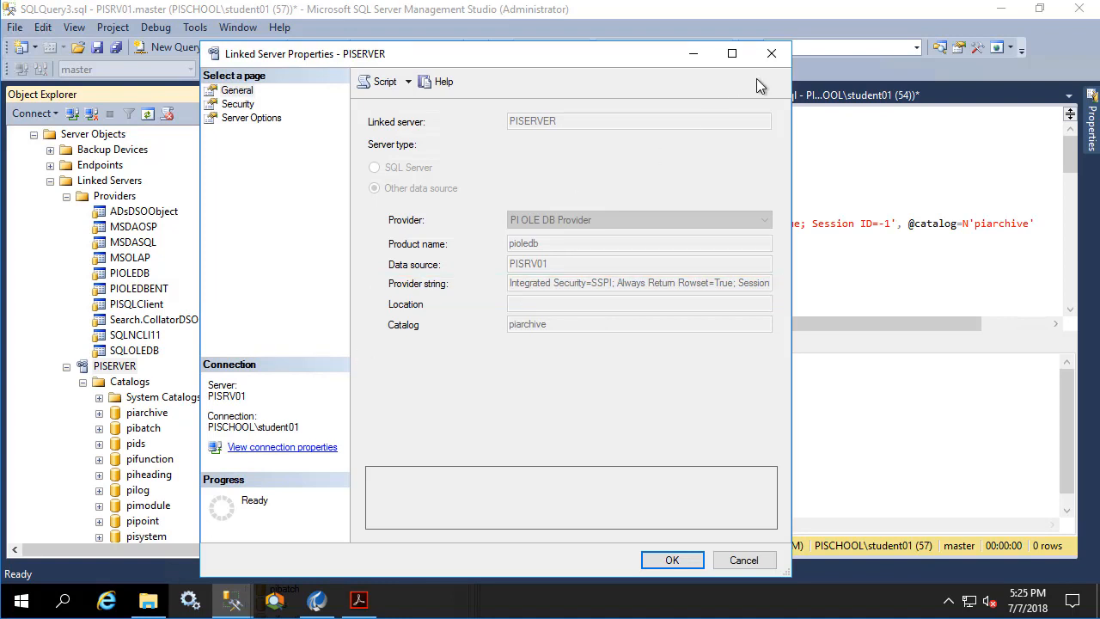
click(672, 561)
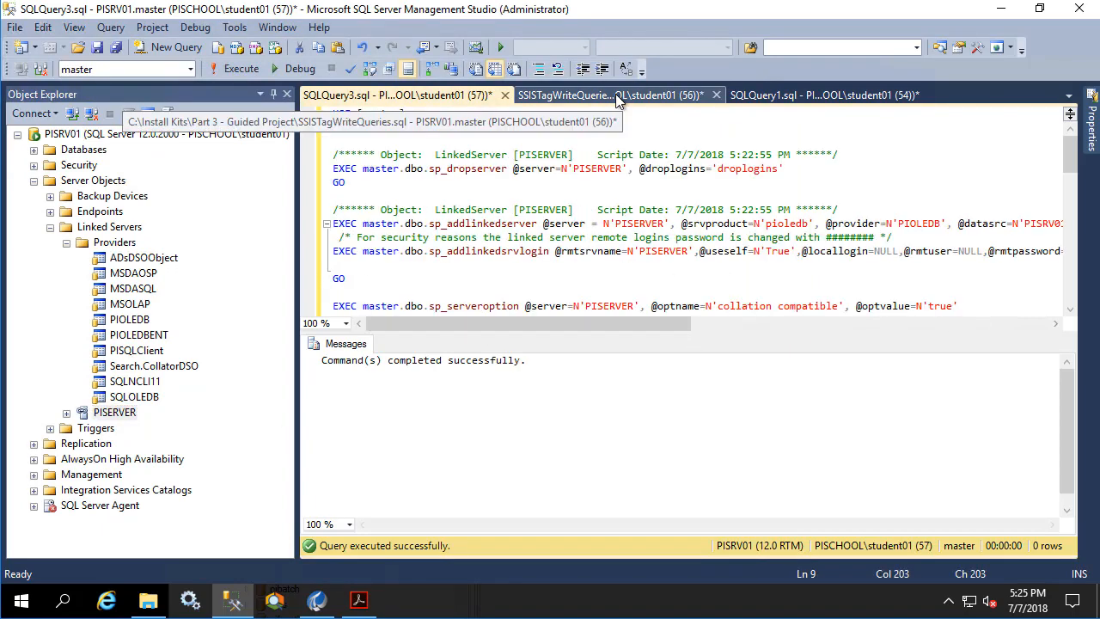
Rerun the OPENQUERY insert in SSISTagWriteQueries, now affecting one row
click(601, 95)
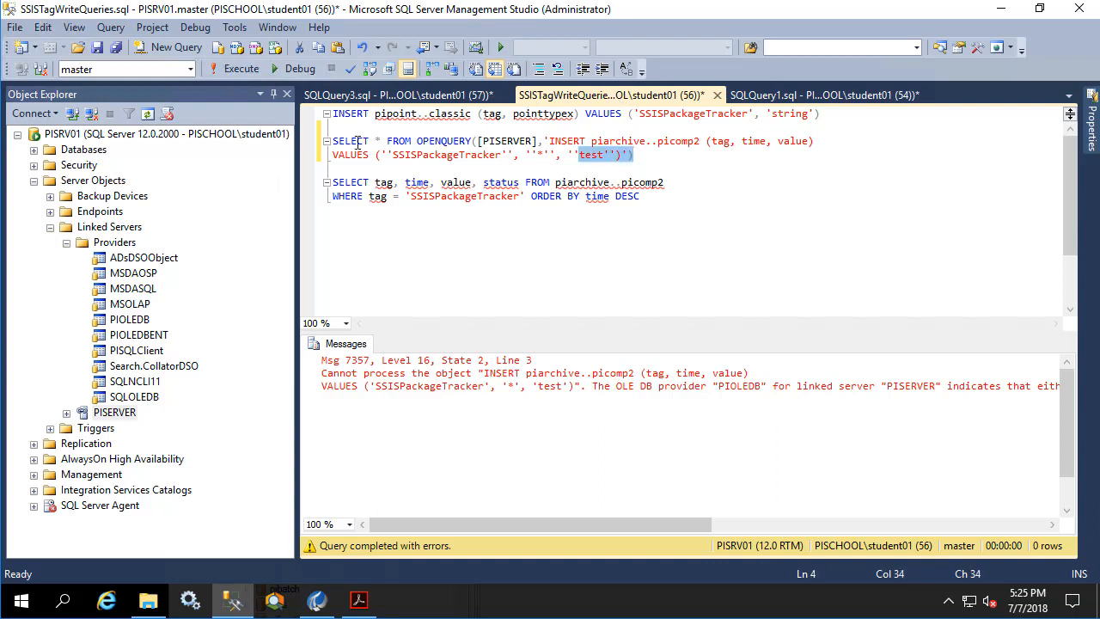
click(233, 68)
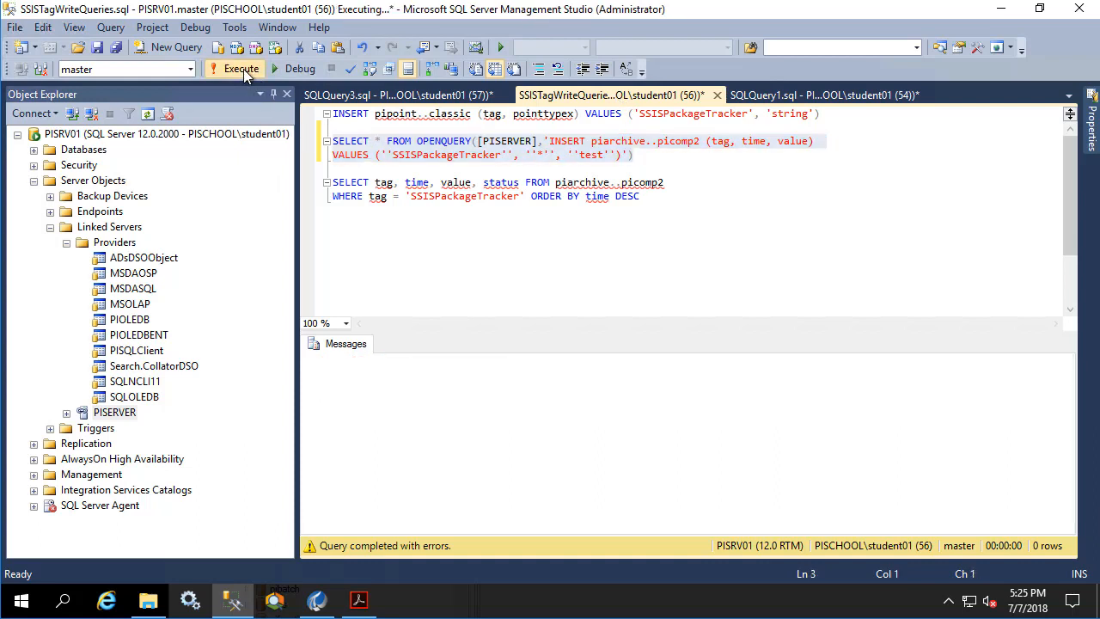
Read back the SSISPackageTracker rows from picomp2 newest first, listing three test values
click(240, 69)
text([PISERVER].)
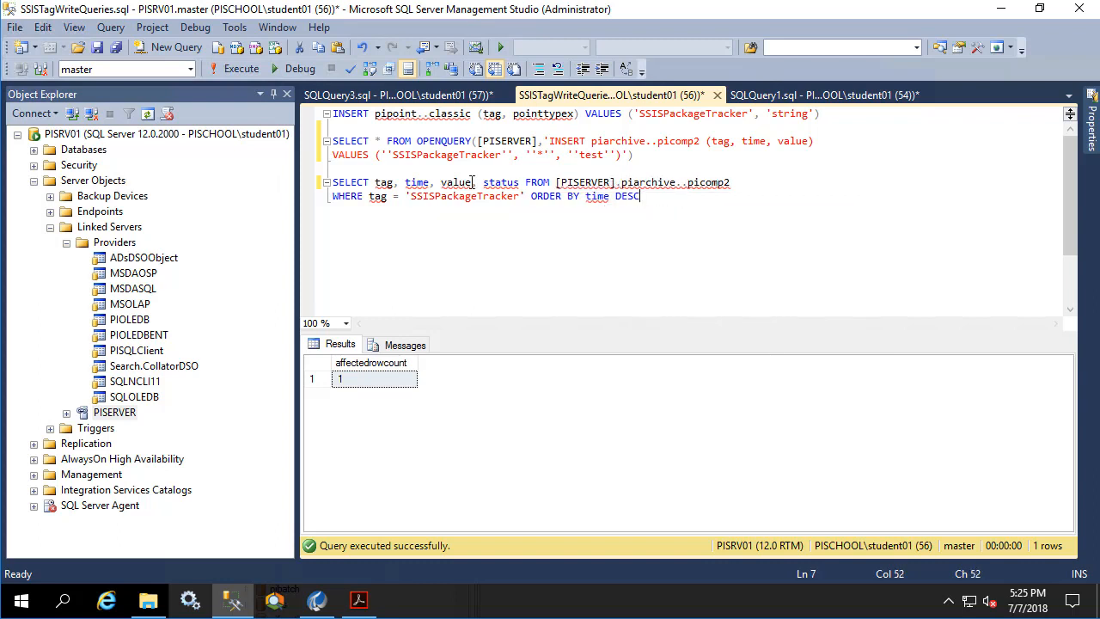
click(241, 69)
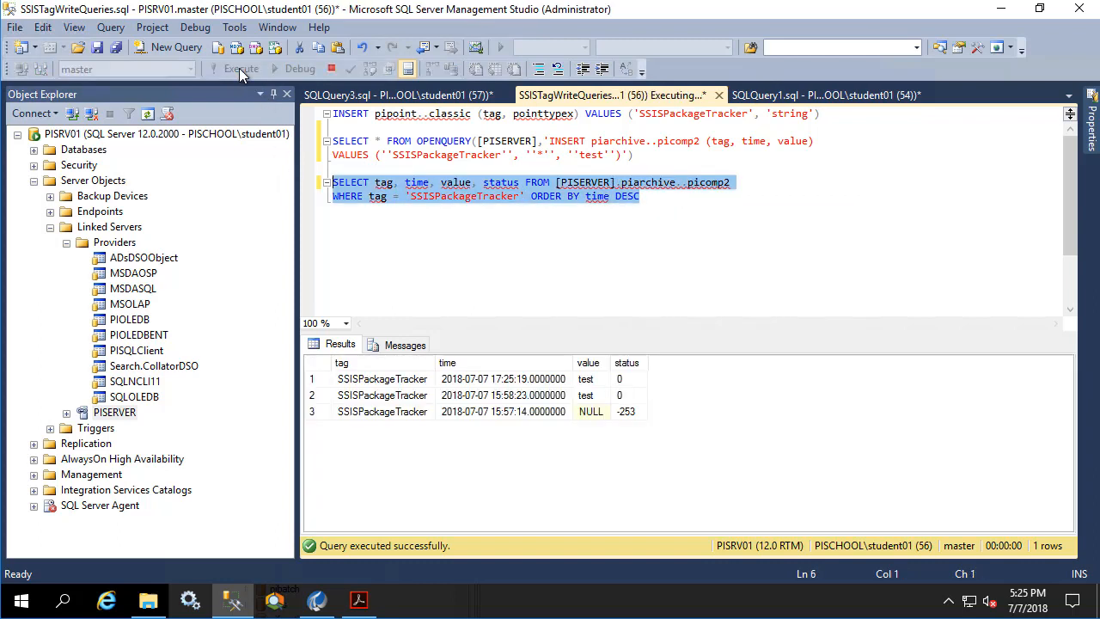
click(241, 69)
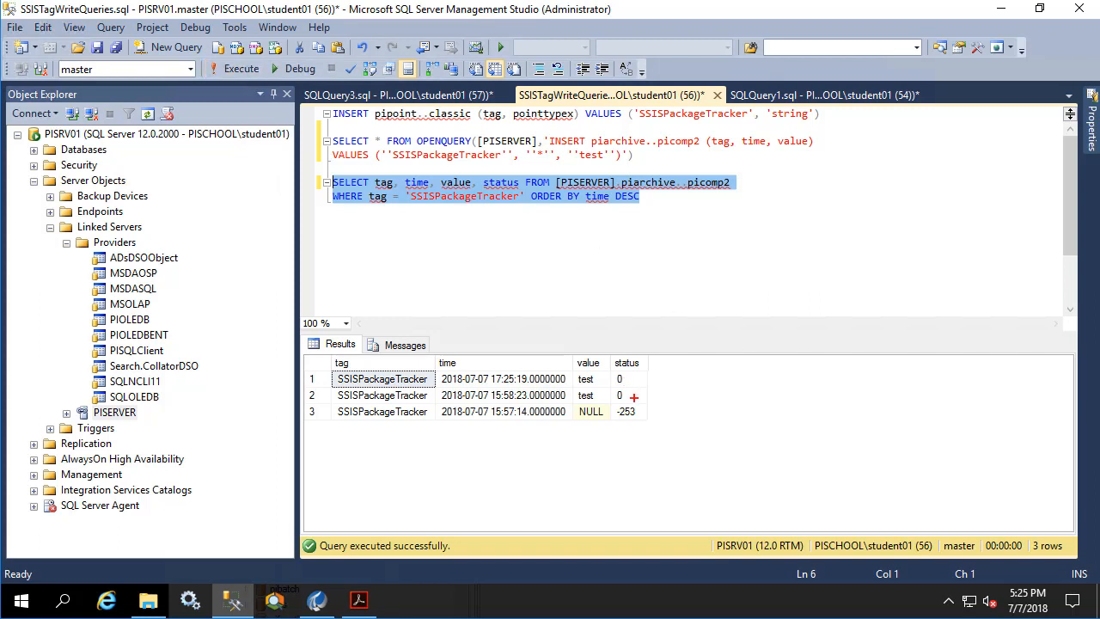